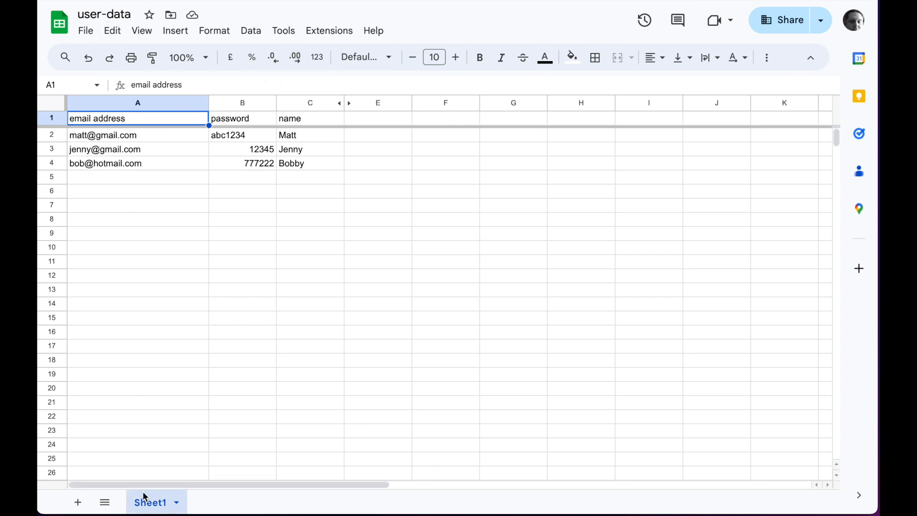
mouse_move(125, 147)
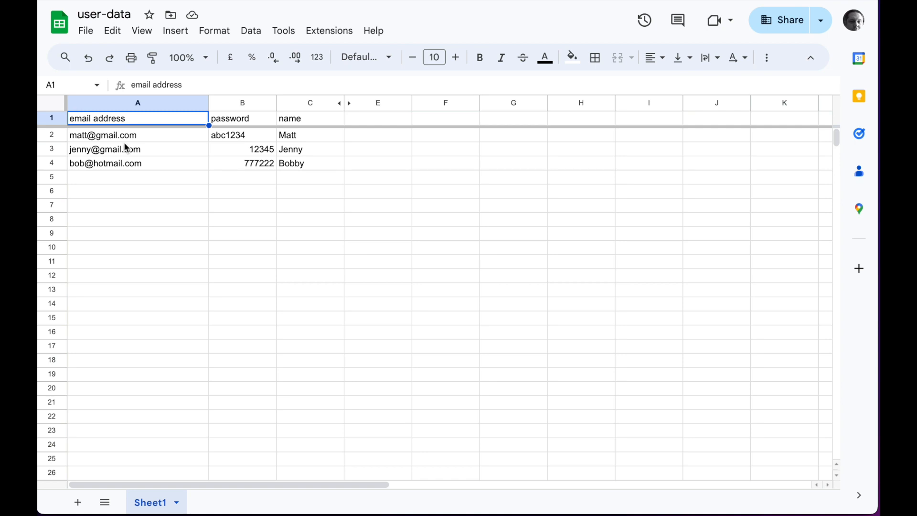
Add an 'initialize app variable' block from Variables and name it index
left_click(124, 135)
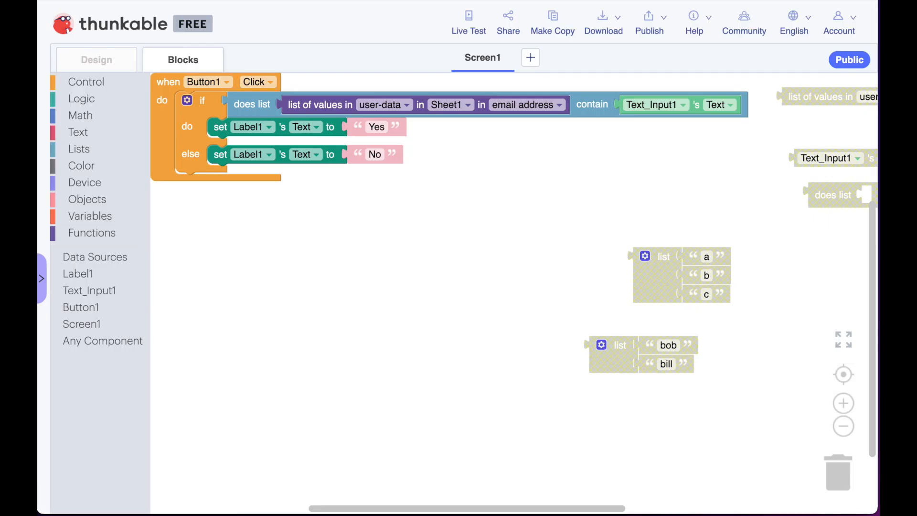
mouse_move(605, 97)
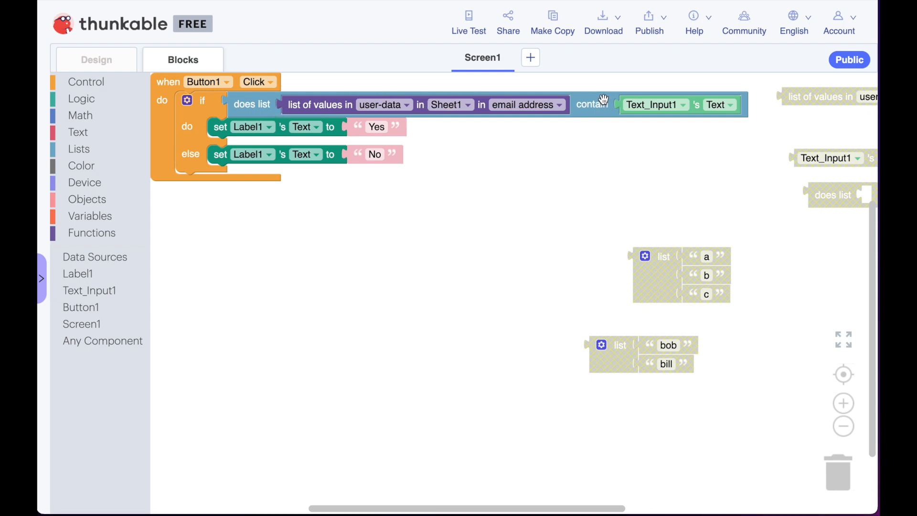
mouse_move(603, 100)
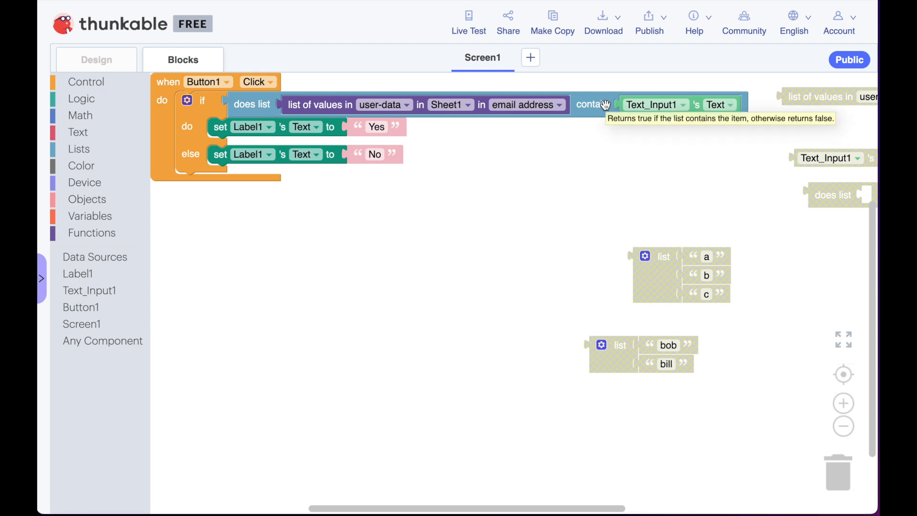
mouse_move(691, 108)
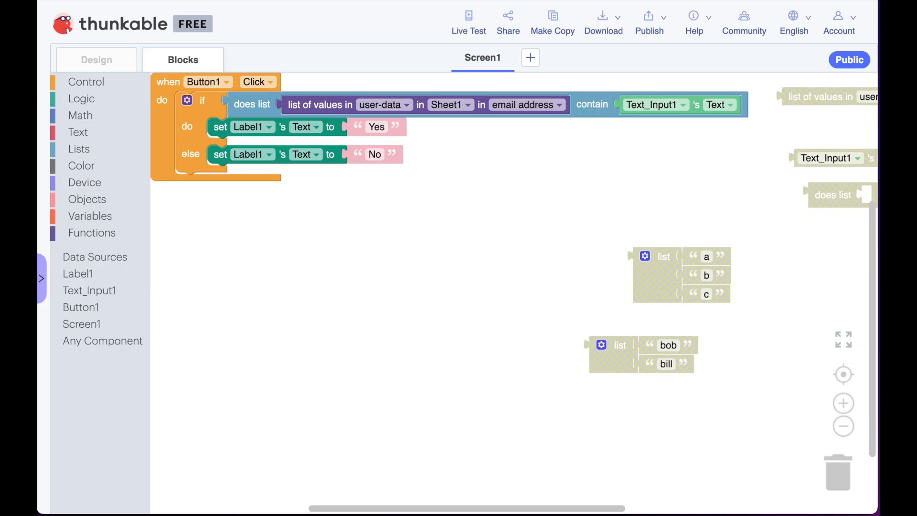
mouse_move(233, 144)
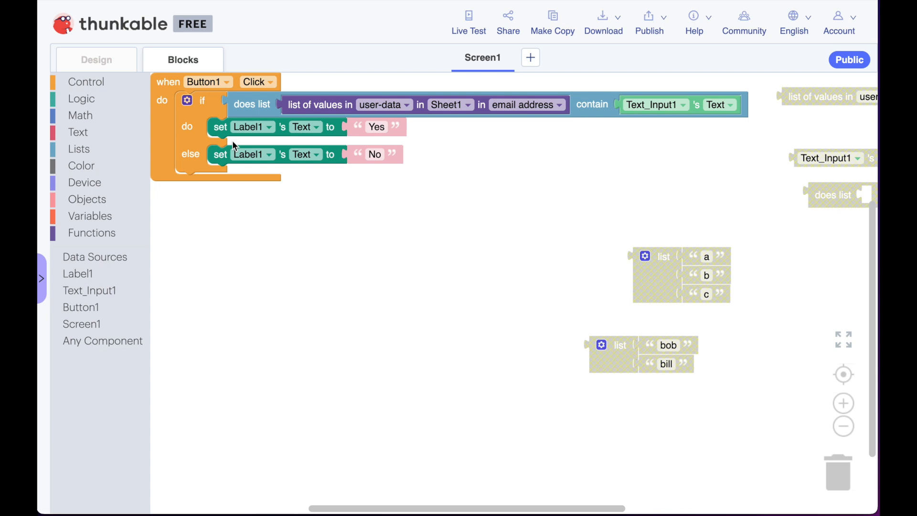
mouse_move(302, 91)
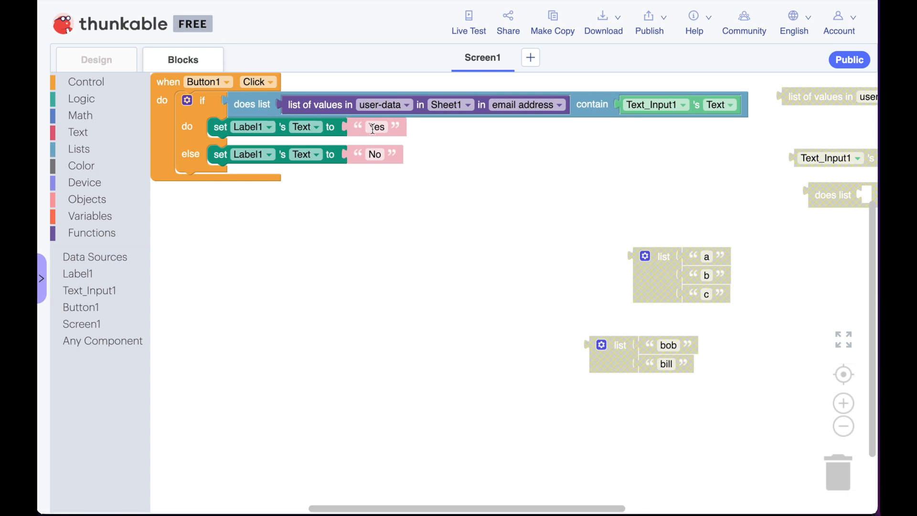
mouse_move(373, 128)
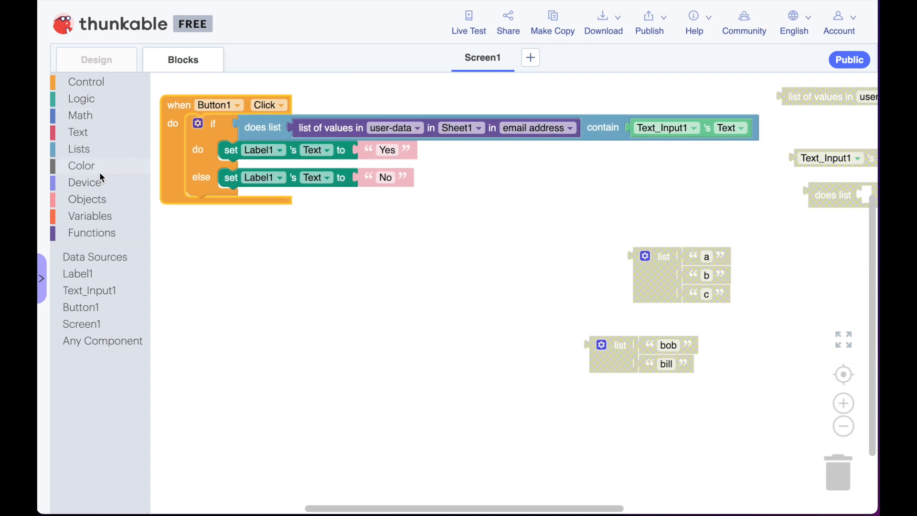
left_click(90, 216)
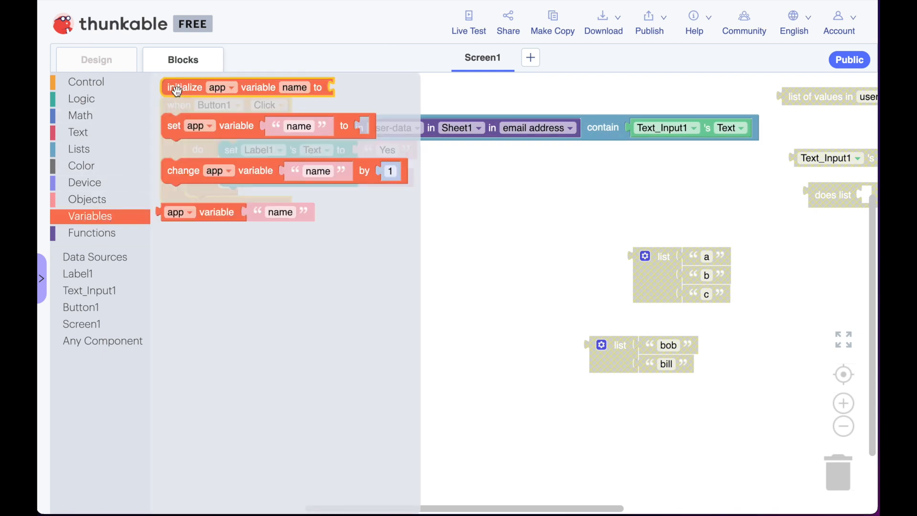
mouse_move(176, 91)
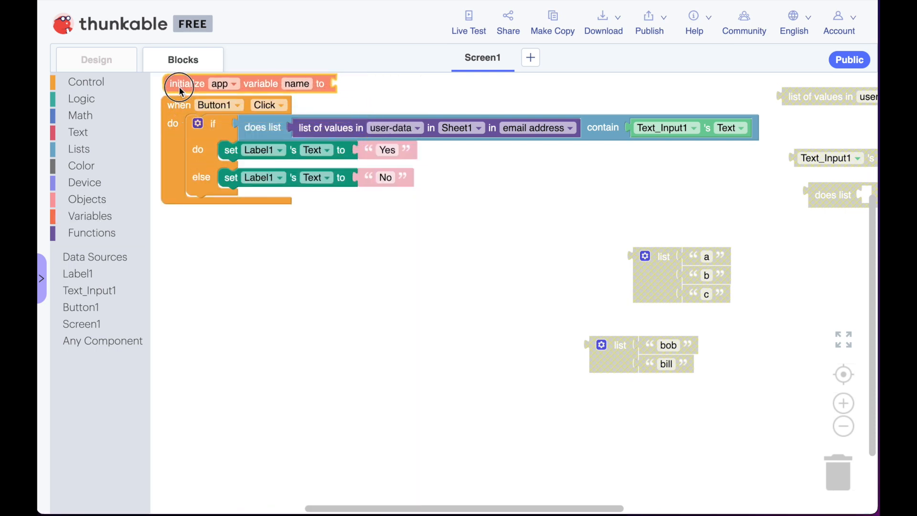
left_click(293, 83)
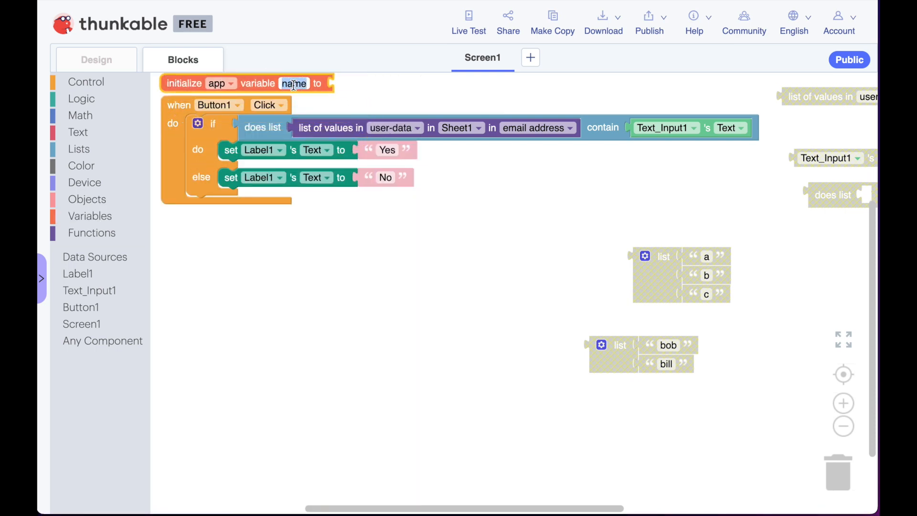
type("index")
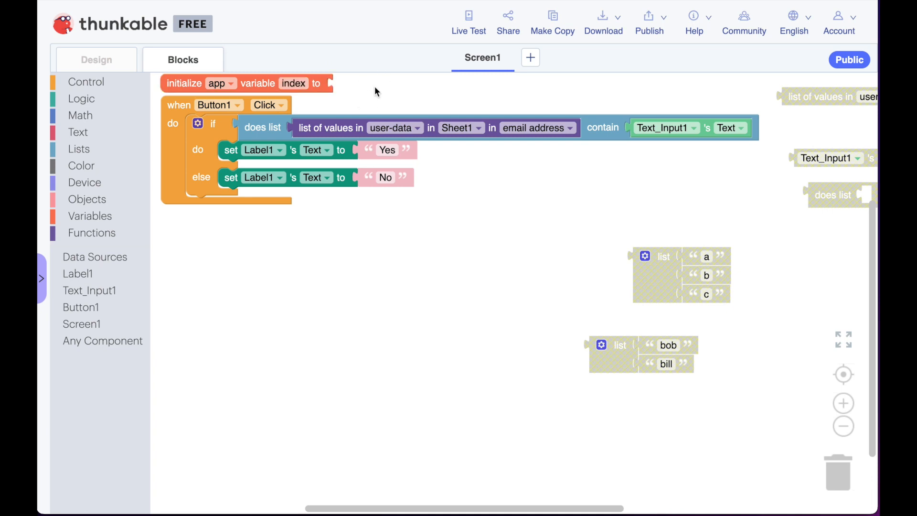
mouse_move(349, 90)
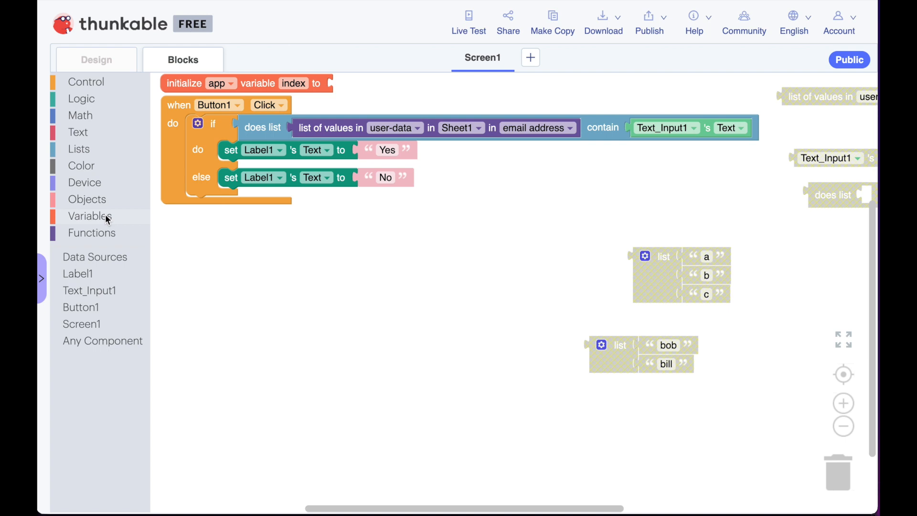
Place a 'set app variable index to' block under Yes and pull out a find-first-occurrence list block
left_click(89, 216)
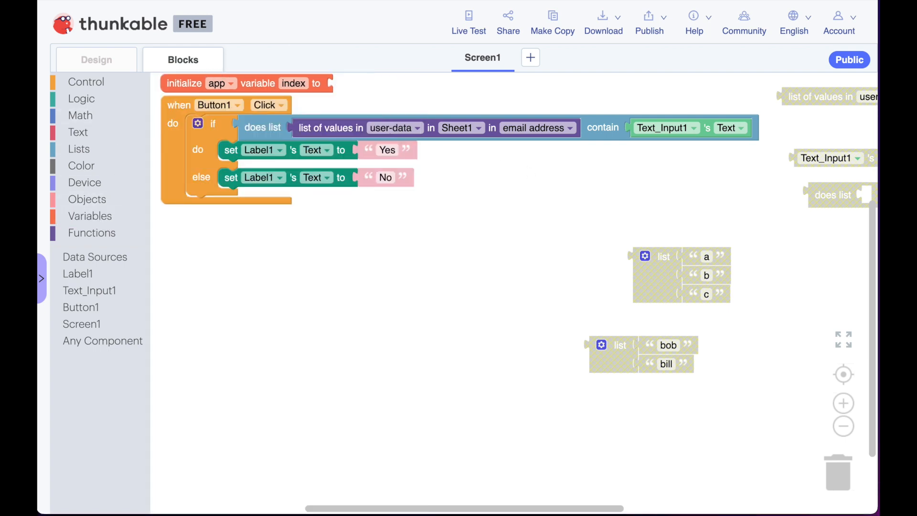
left_click(89, 216)
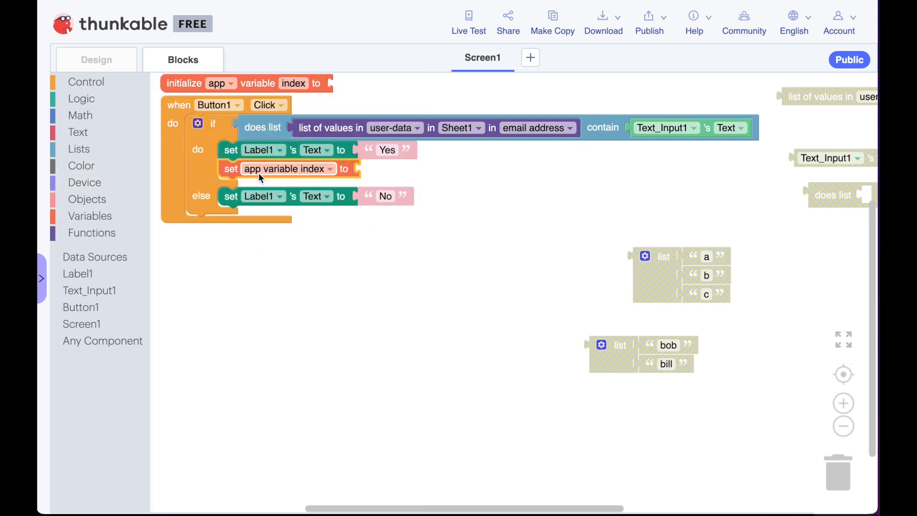
mouse_move(264, 174)
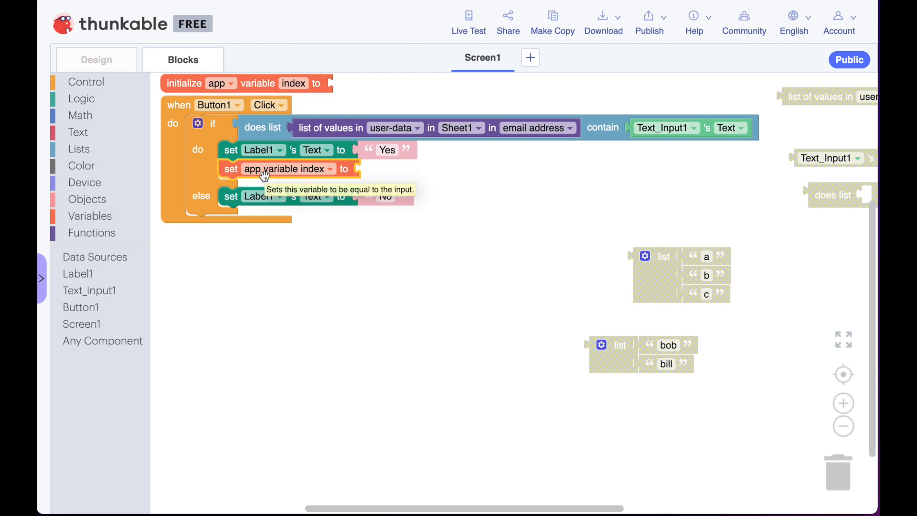
left_click(78, 149)
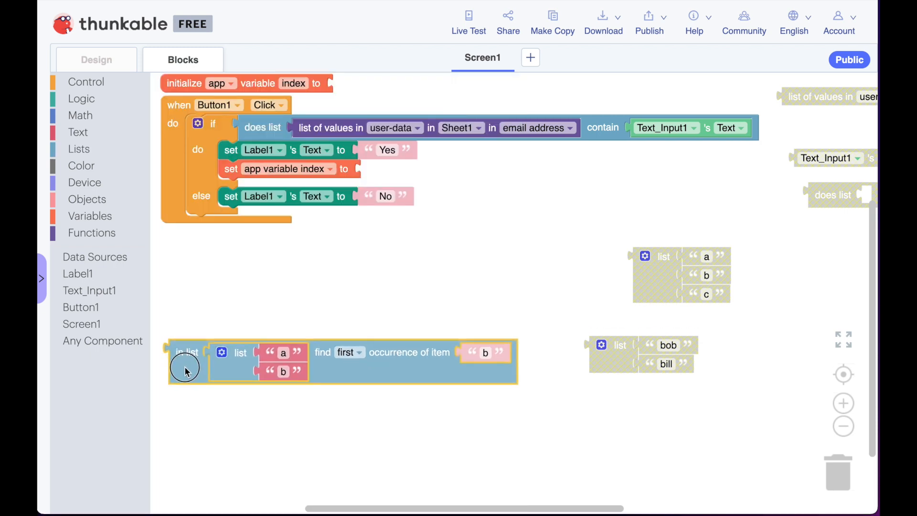
Fill find-occurrence with the sheet's email values and a copy of Text_Input1's Text, and plug it into set index
left_click_drag(186, 361, 235, 307)
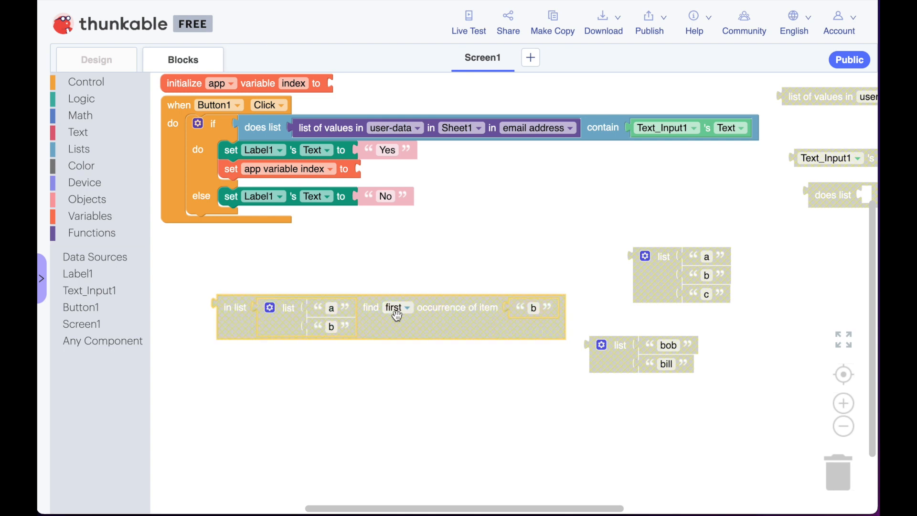
mouse_move(524, 306)
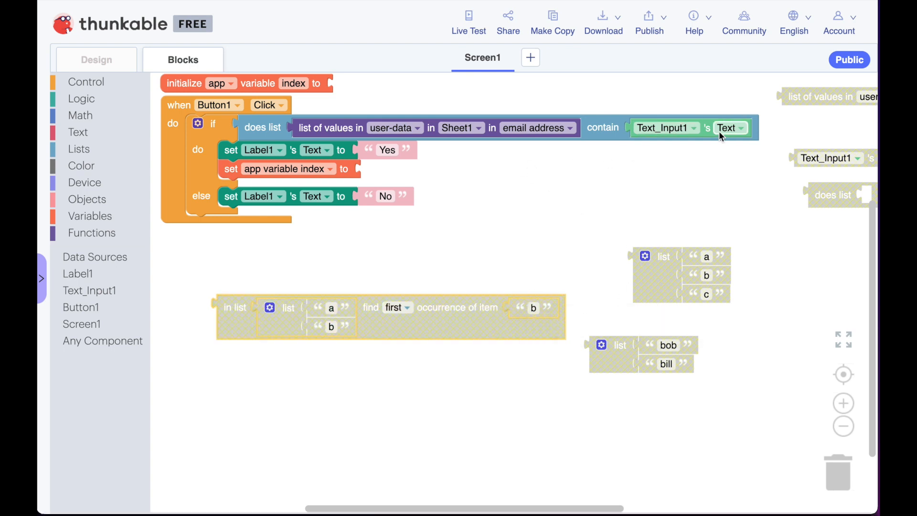
right_click(721, 135)
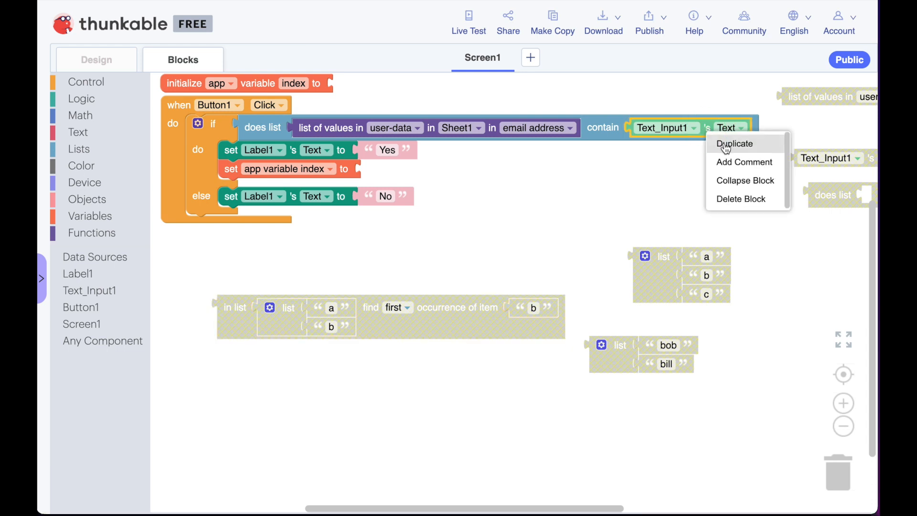
left_click(734, 144)
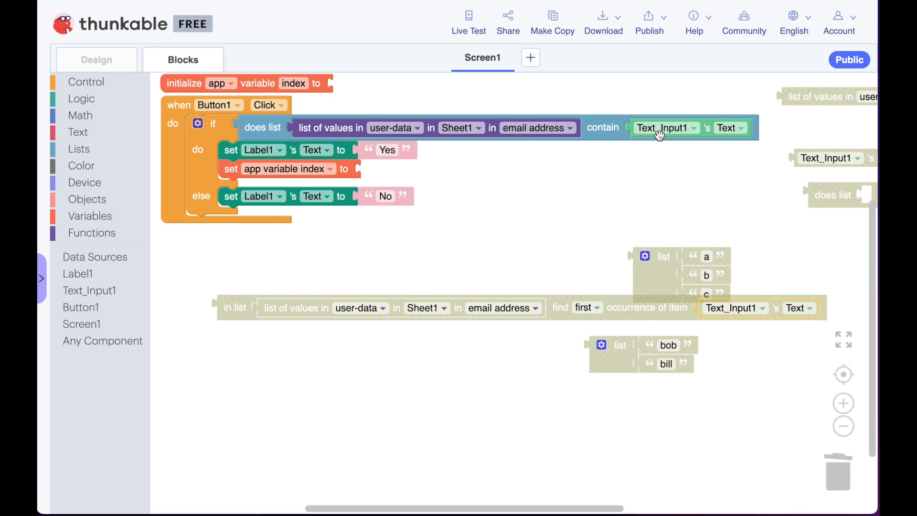
left_click(233, 308)
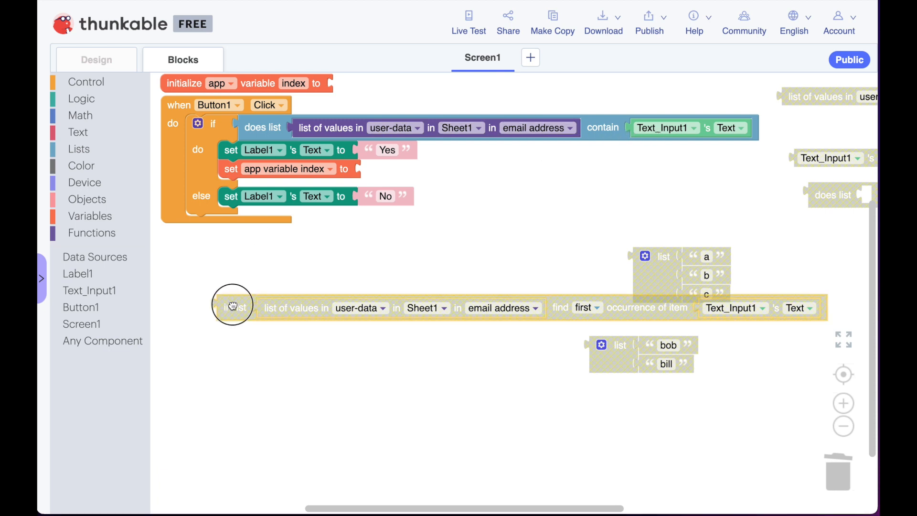
left_click_drag(235, 305, 386, 170)
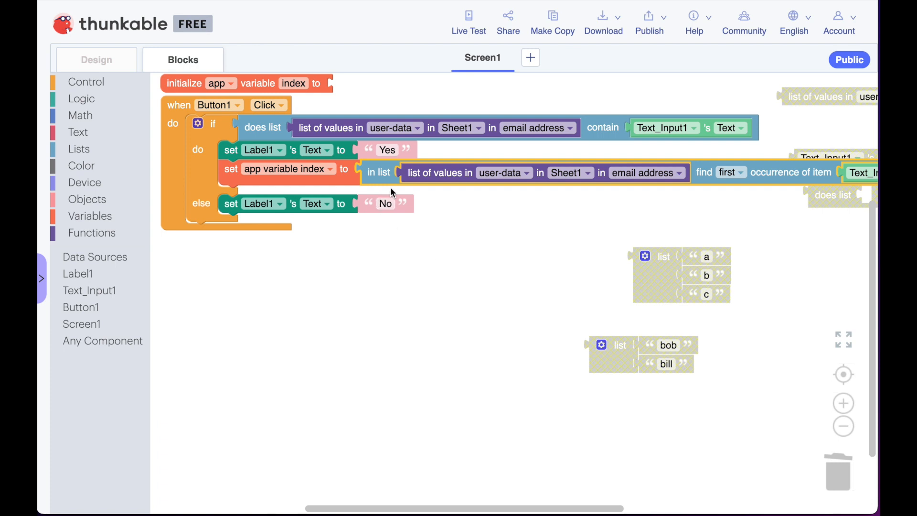
mouse_move(781, 231)
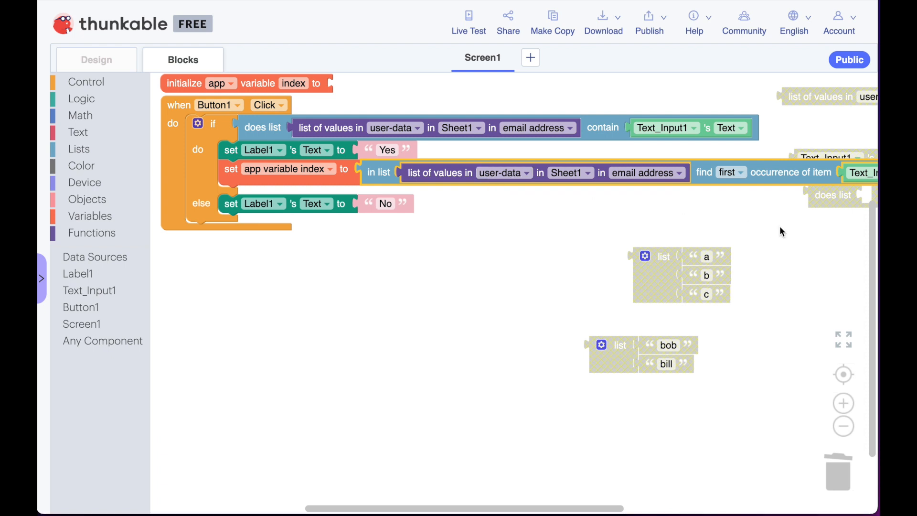
mouse_move(663, 214)
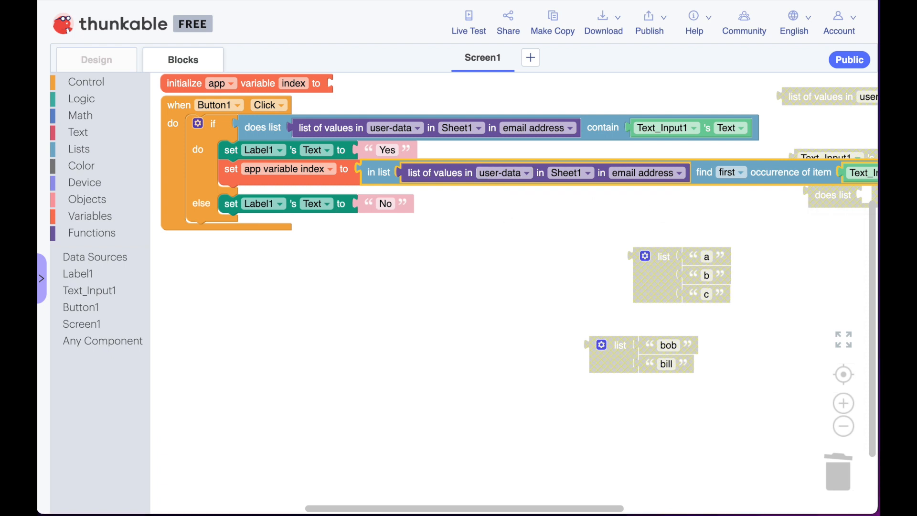
mouse_move(339, 146)
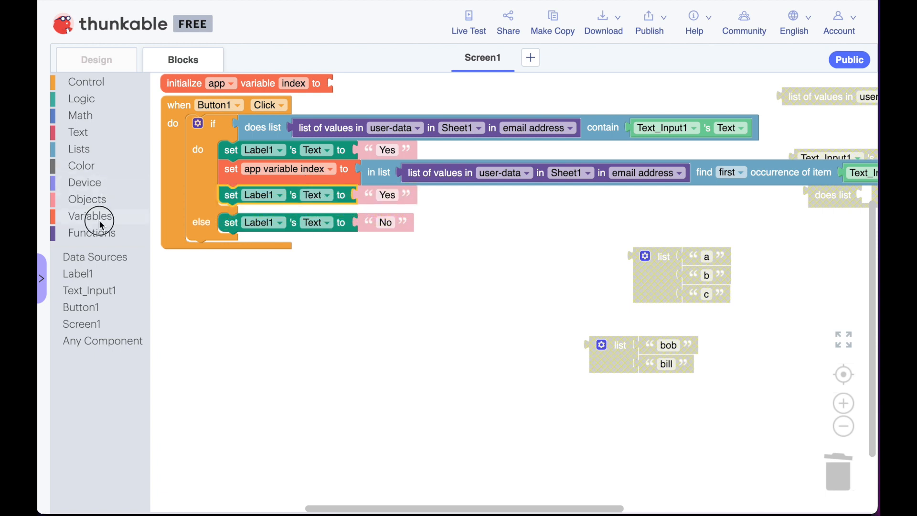
Replace Yes in the second Label1 text setter with the app variable index block
left_click(90, 216)
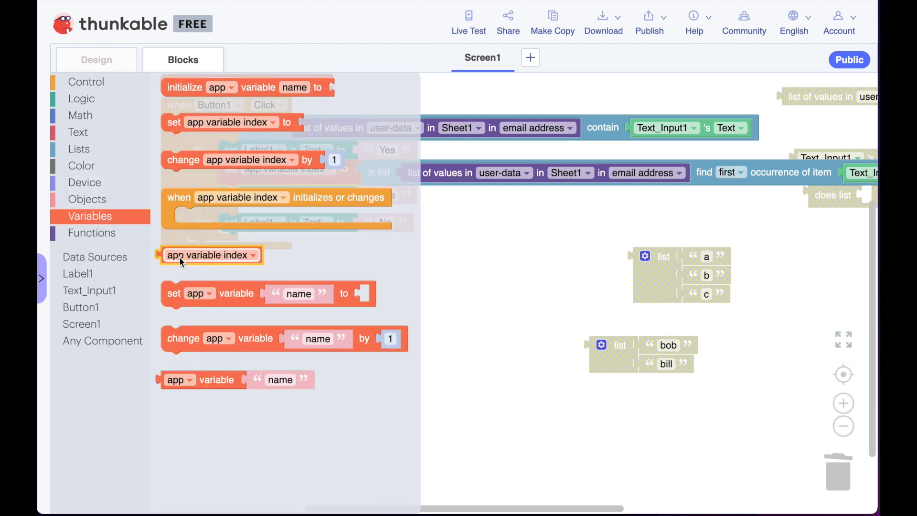
left_click_drag(212, 254, 418, 205)
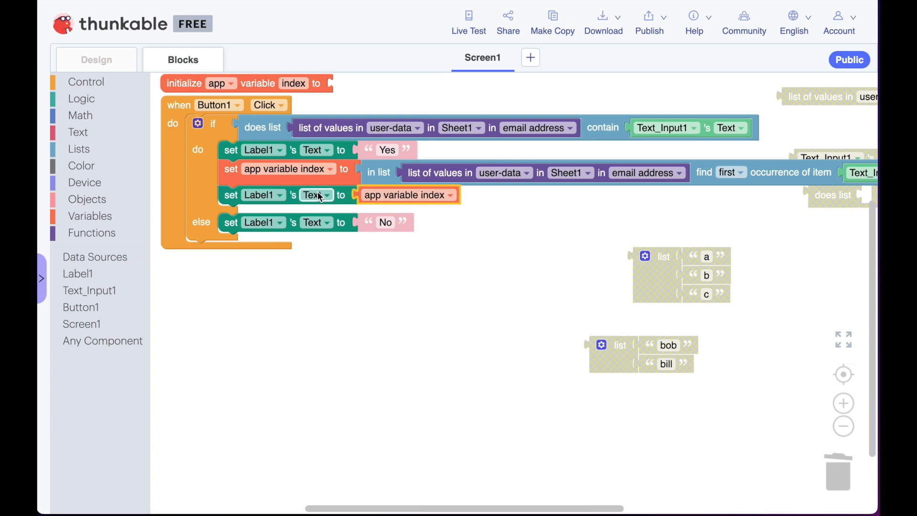
mouse_move(392, 168)
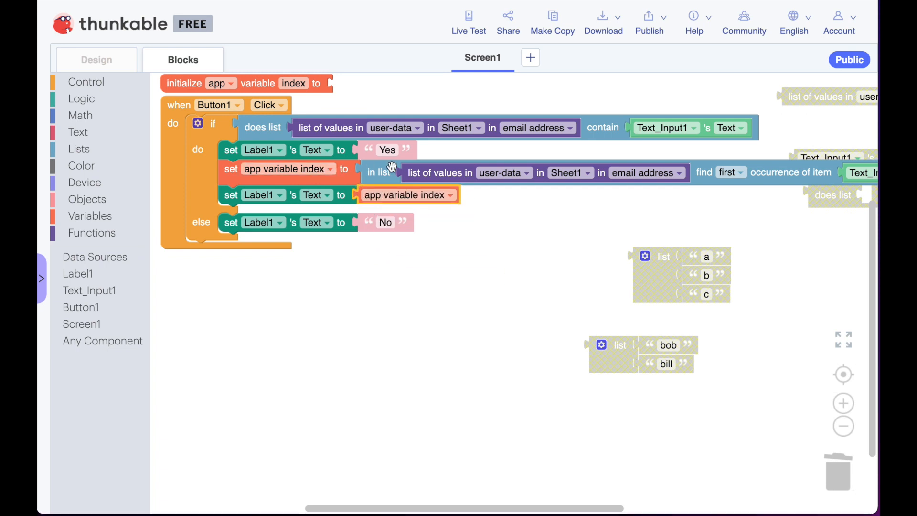
mouse_move(839, 176)
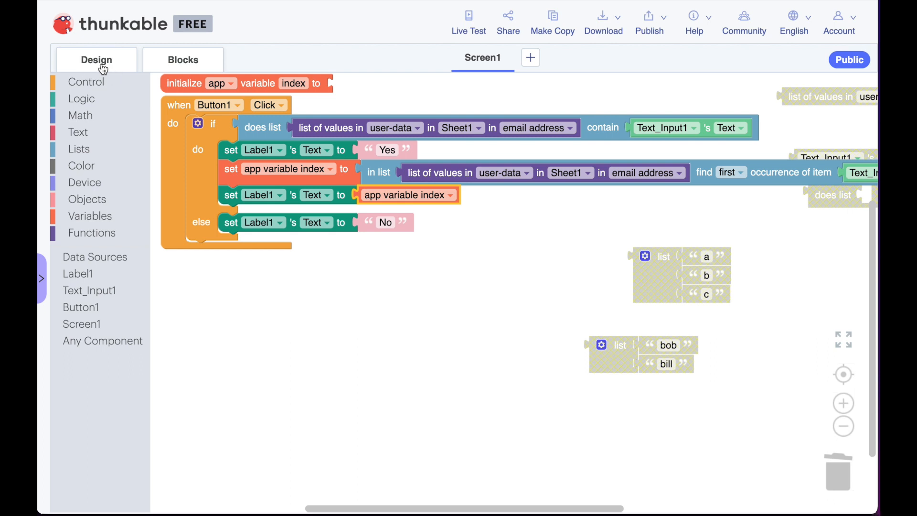
Preview the app from Design and start entering matt@g in the email box
left_click(96, 60)
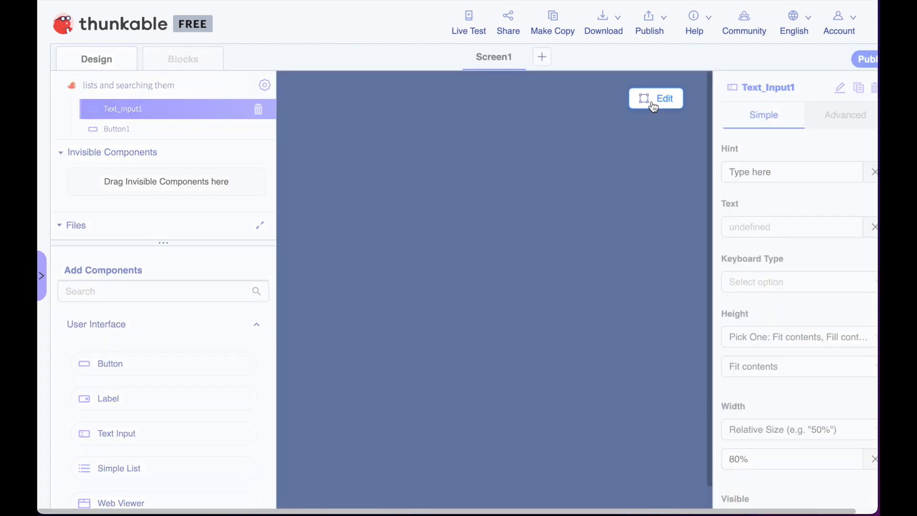
left_click(655, 98)
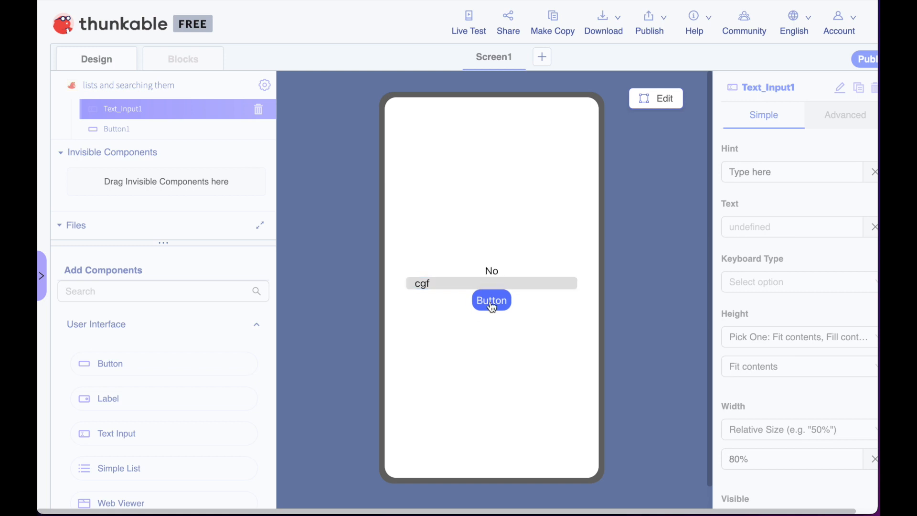
left_click(474, 283)
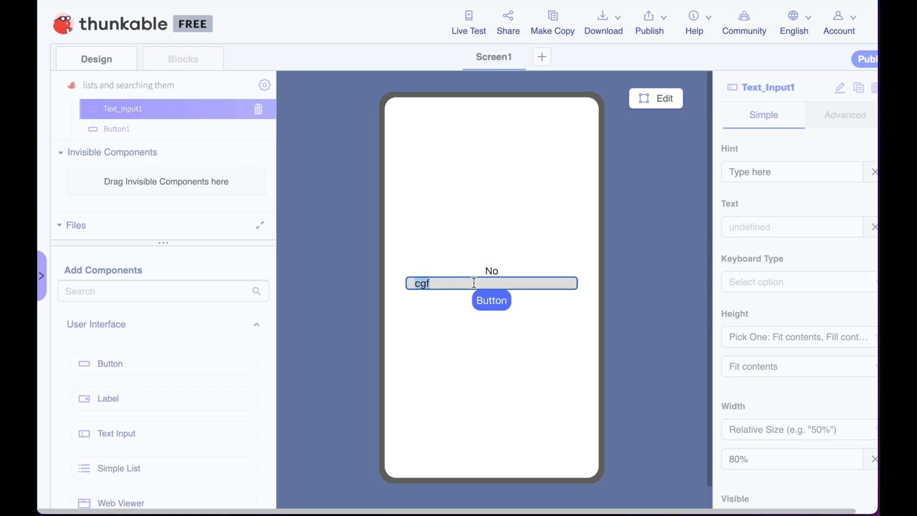
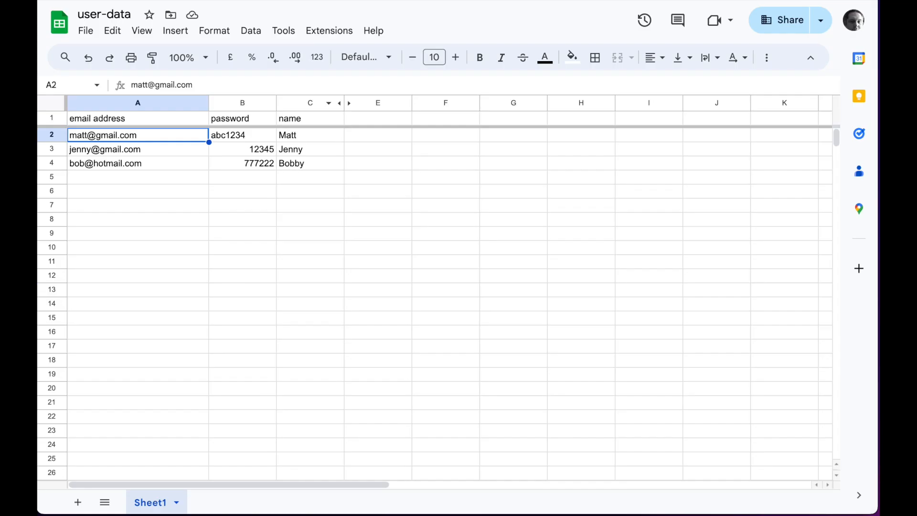
mouse_move(94, 155)
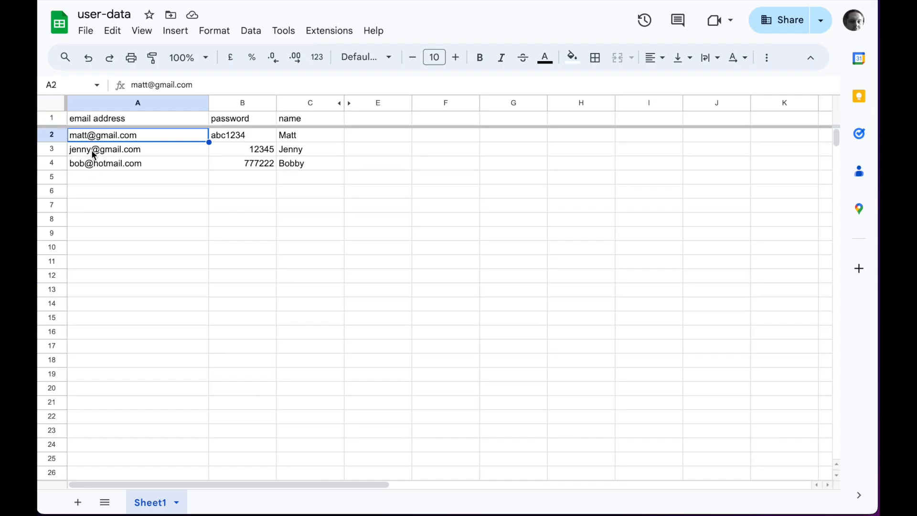
mouse_move(55, 135)
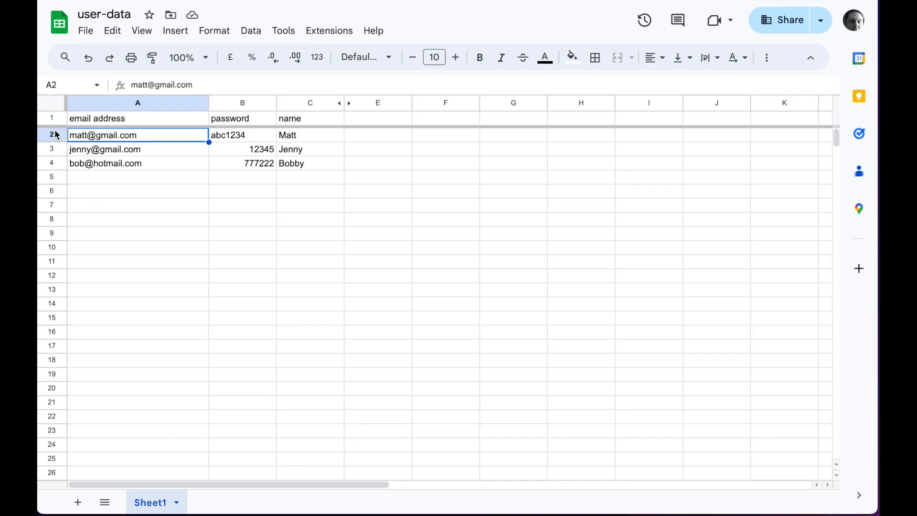
mouse_move(252, 50)
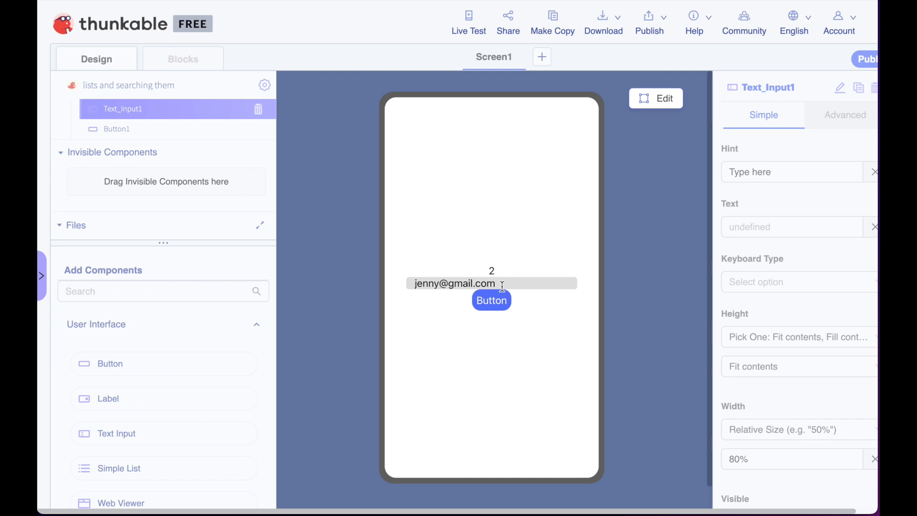
mouse_move(498, 282)
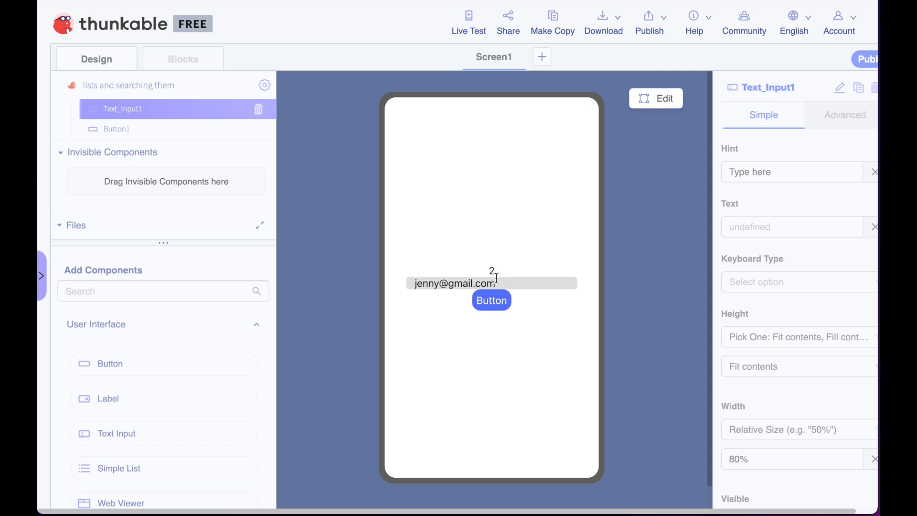
mouse_move(495, 281)
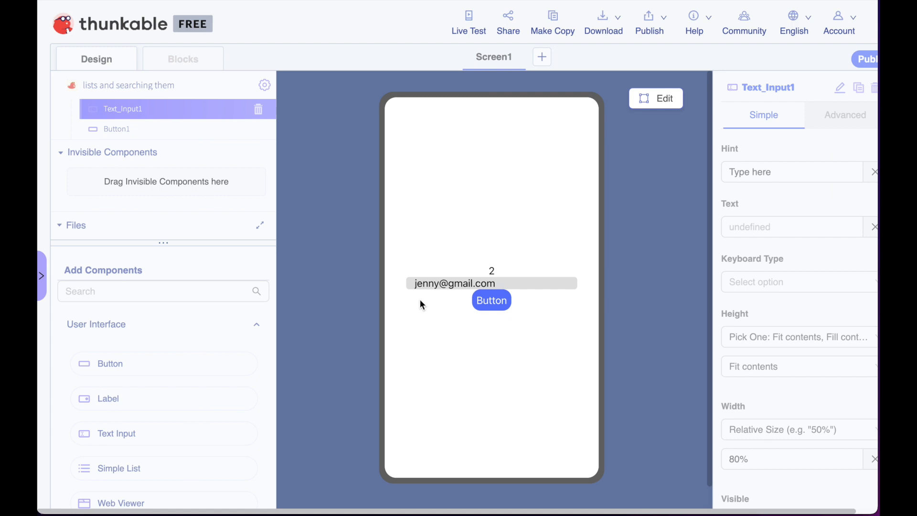
mouse_move(420, 298)
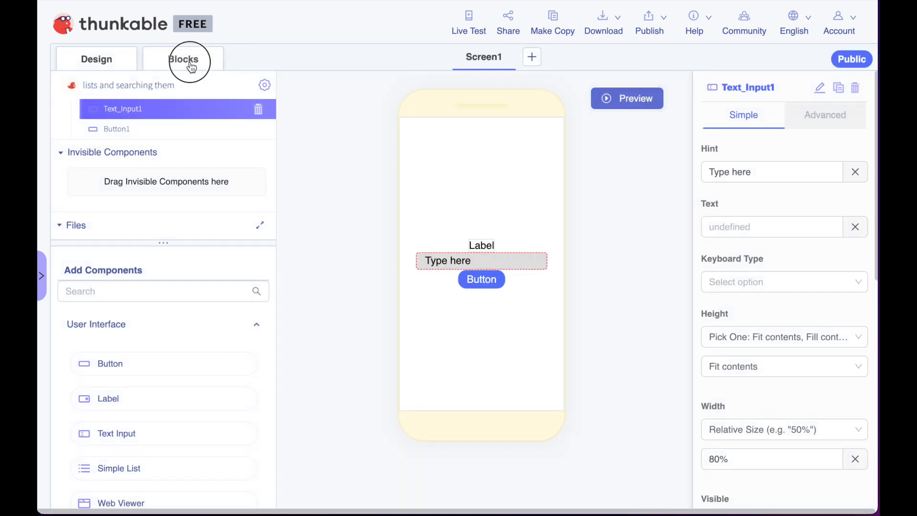
Set Label1's text to an 'in list get # 1' block holding the sample items a and b
left_click(183, 59)
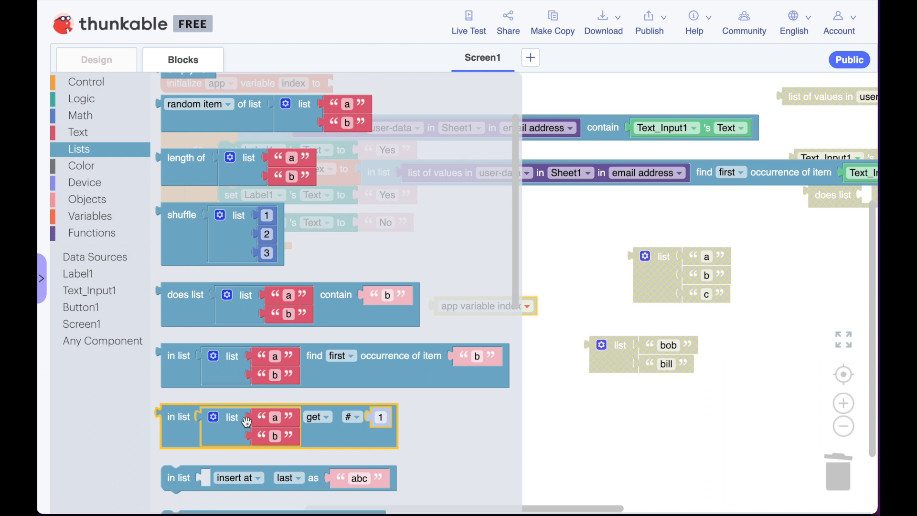
mouse_move(371, 439)
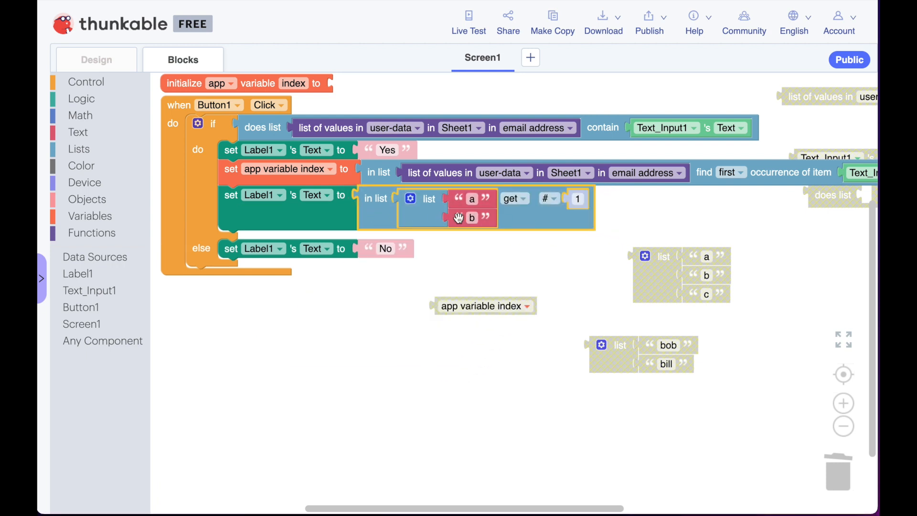
left_click(578, 199)
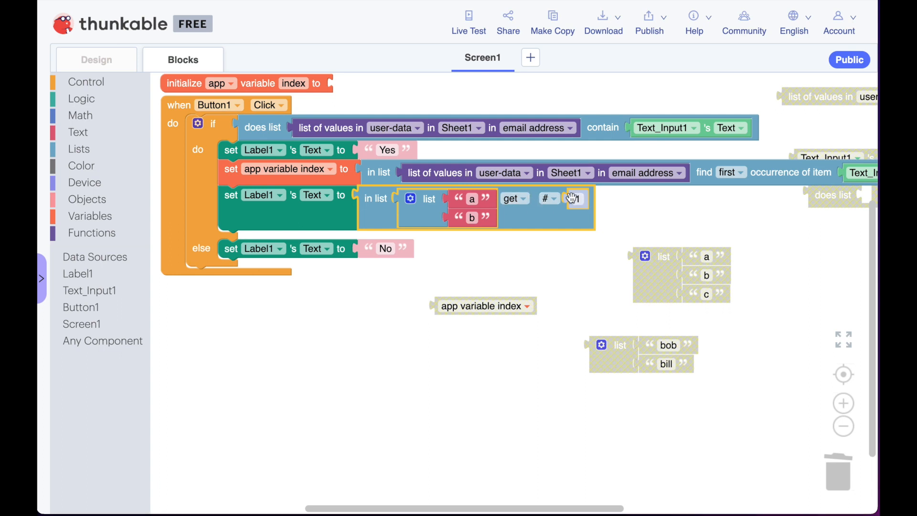
left_click(472, 199)
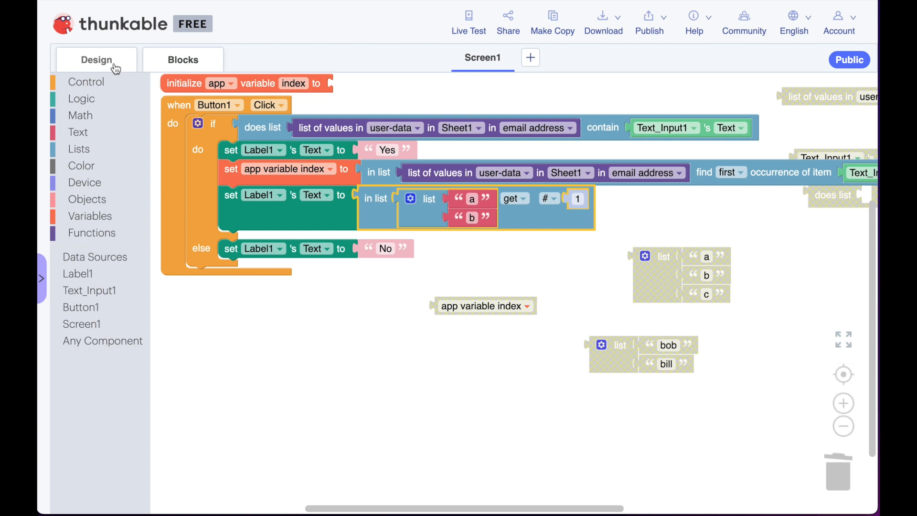
left_click(95, 59)
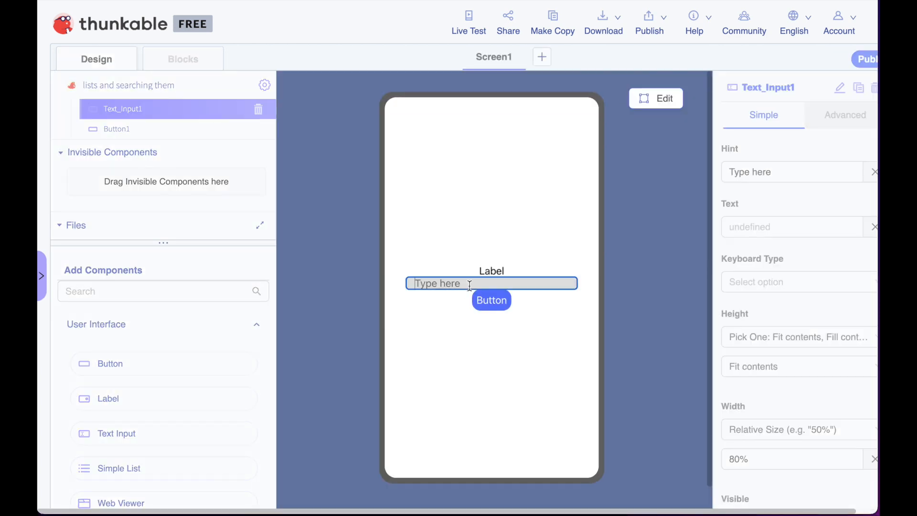
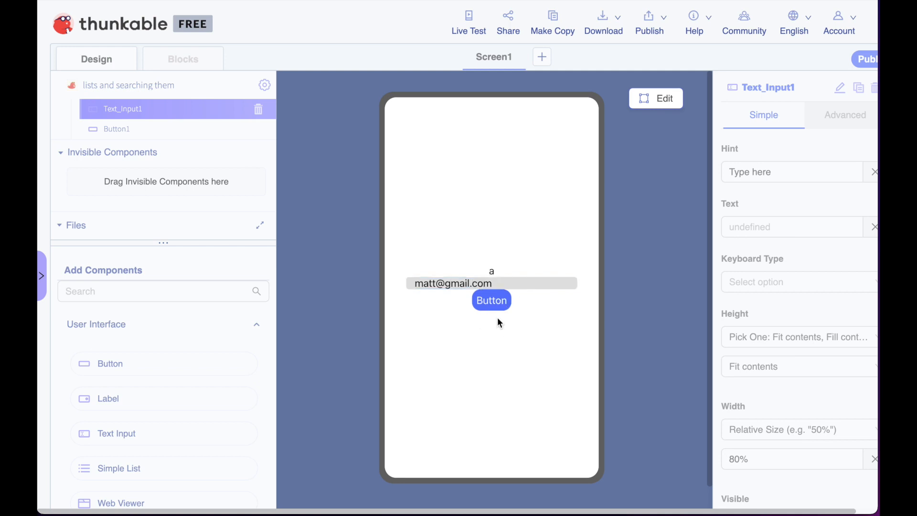
mouse_move(658, 189)
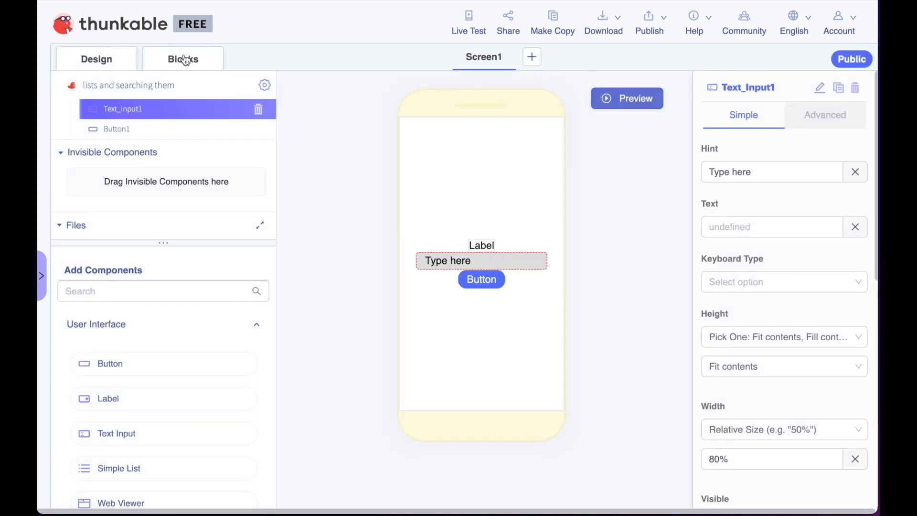
left_click(183, 59)
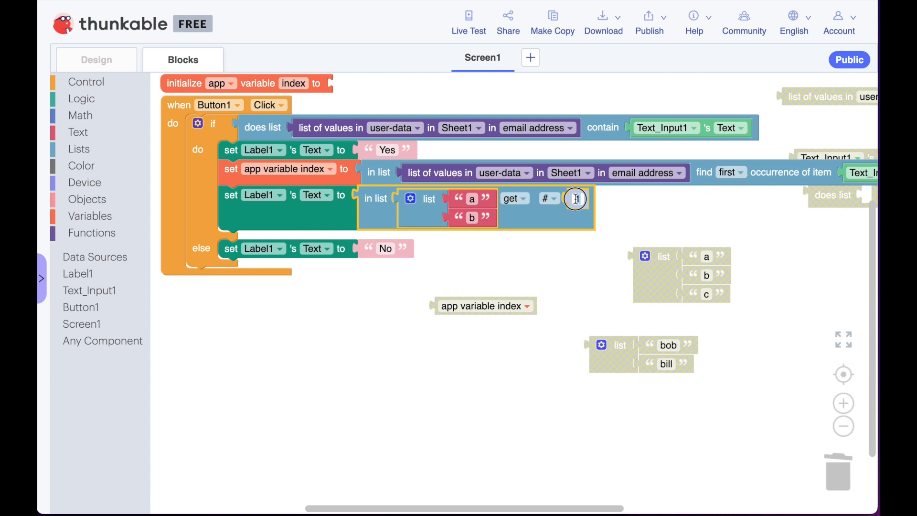
type("2")
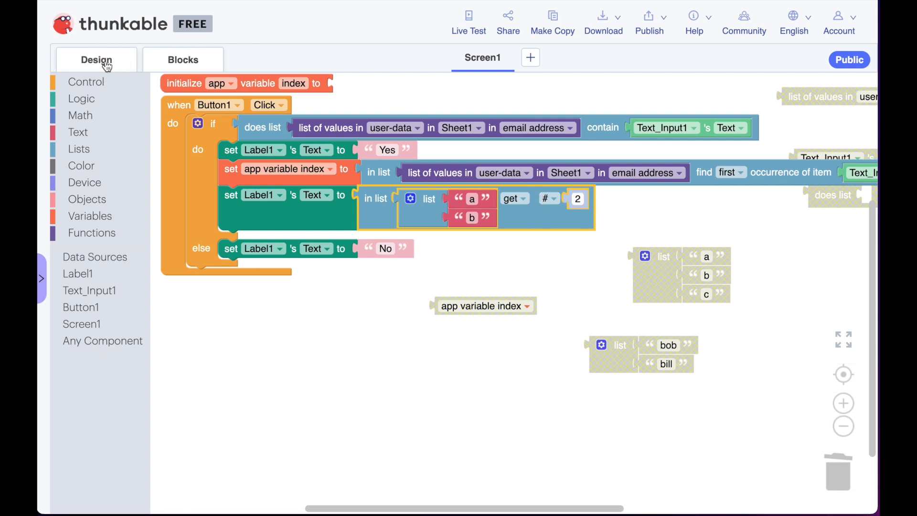
left_click(96, 59)
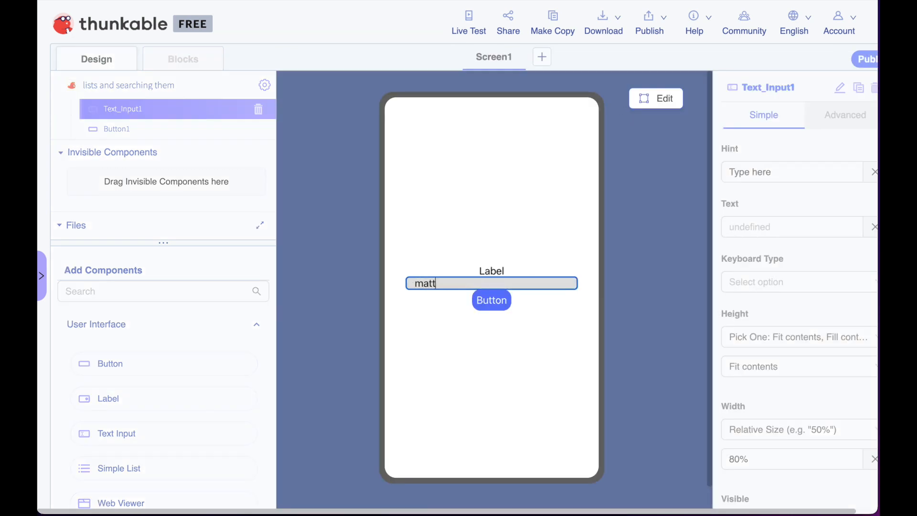
type("@gmail.com")
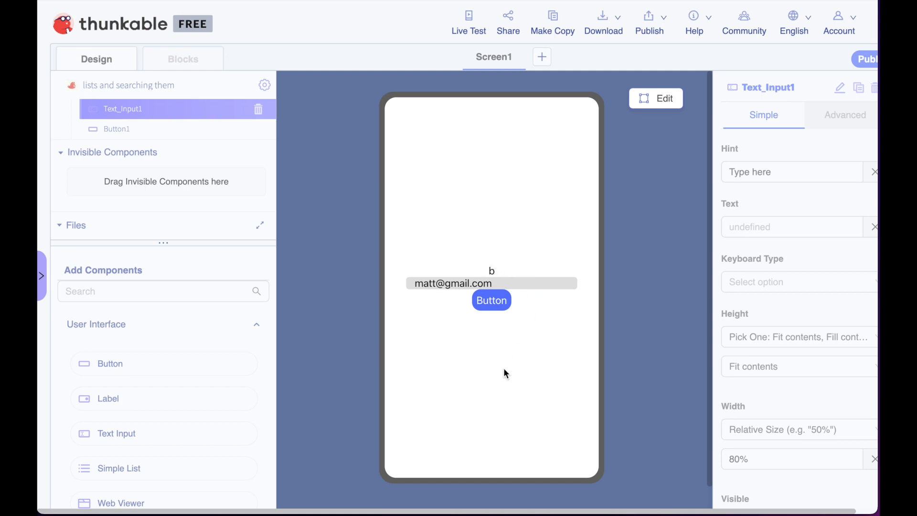
mouse_move(475, 184)
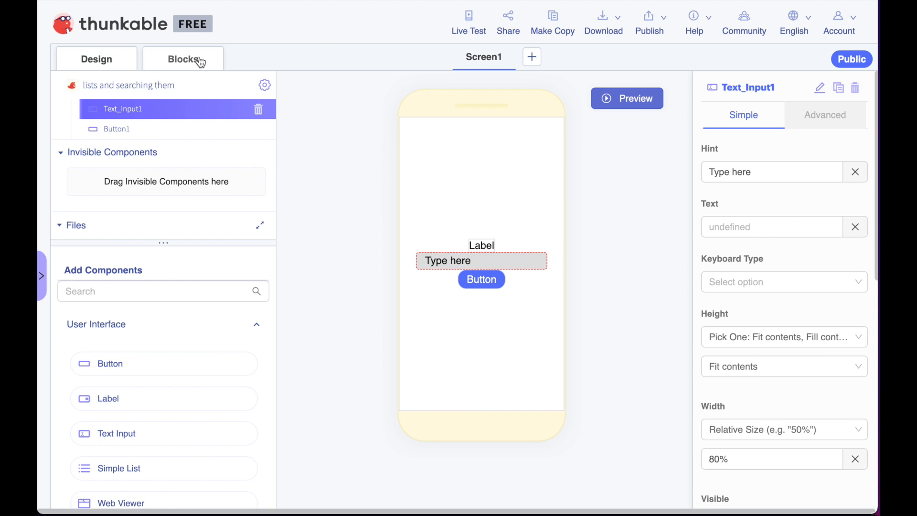
Swap the a/b list for a copy of the sheet's email address values and use app variable index as the position
left_click(181, 60)
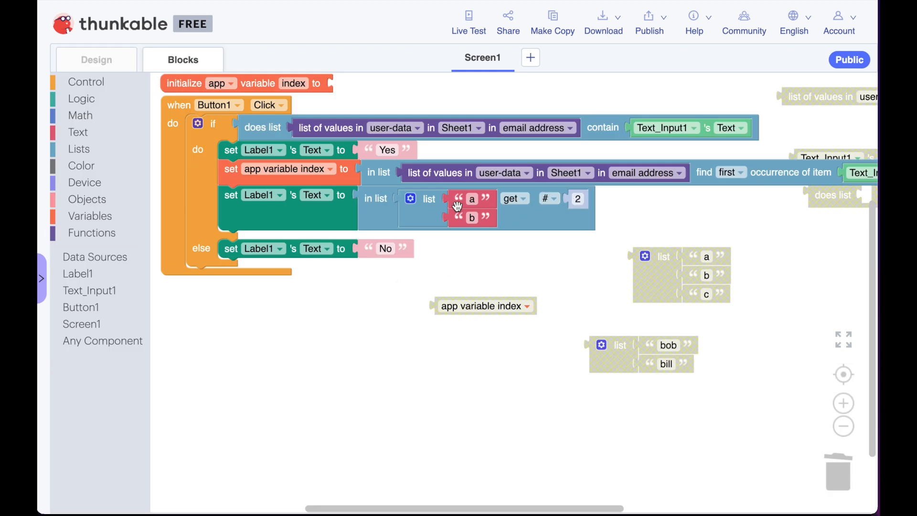
left_click(410, 199)
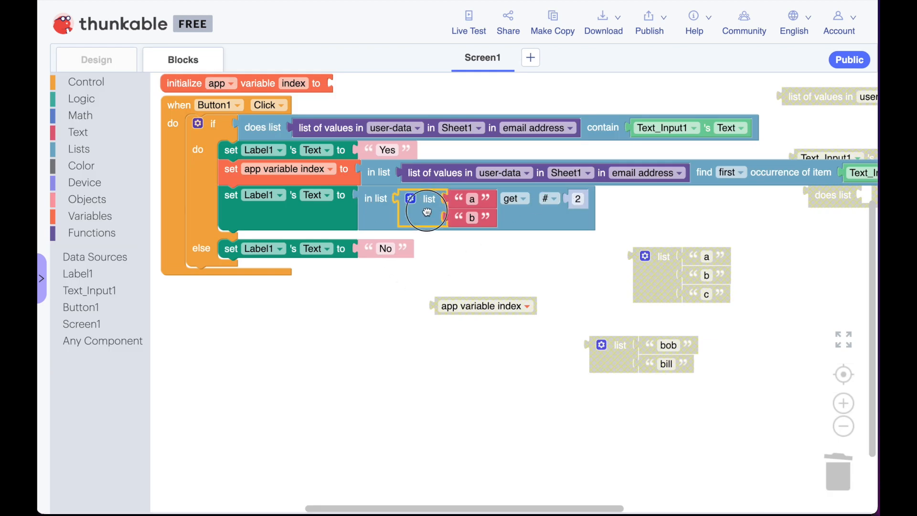
left_click_drag(429, 198, 587, 374)
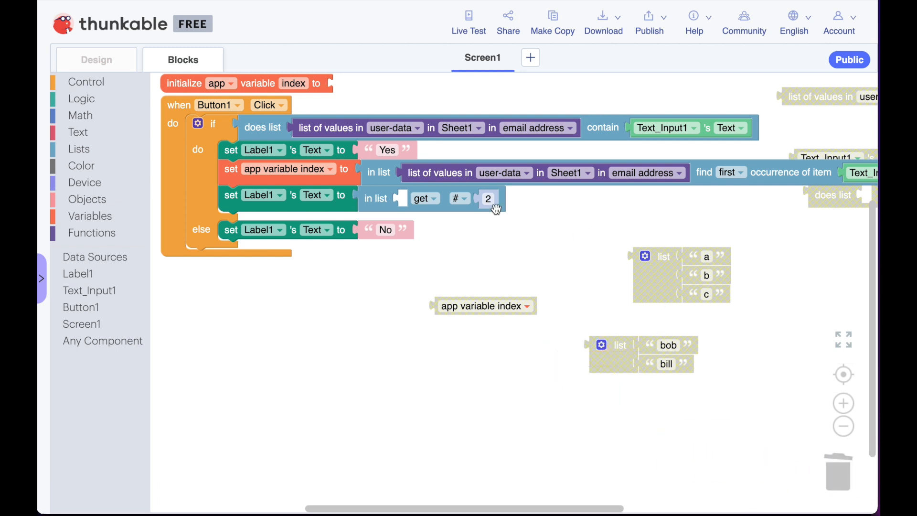
right_click(424, 172)
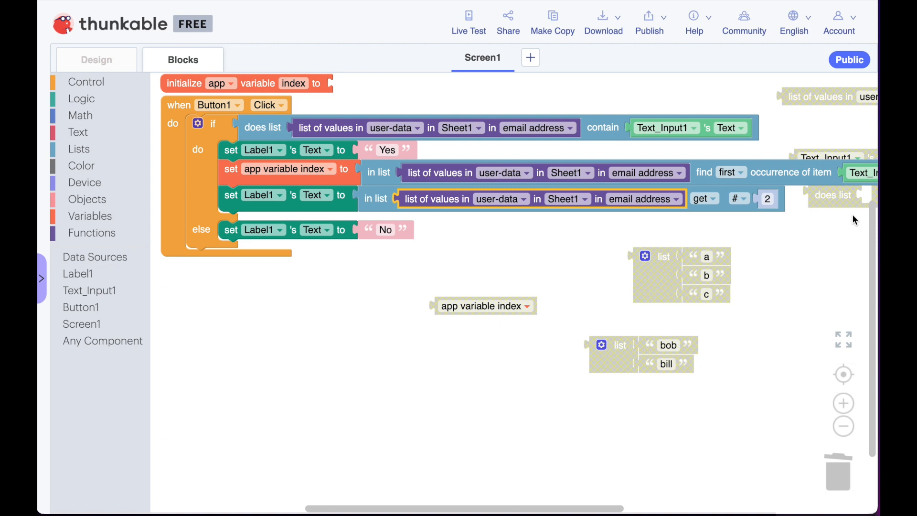
mouse_move(520, 328)
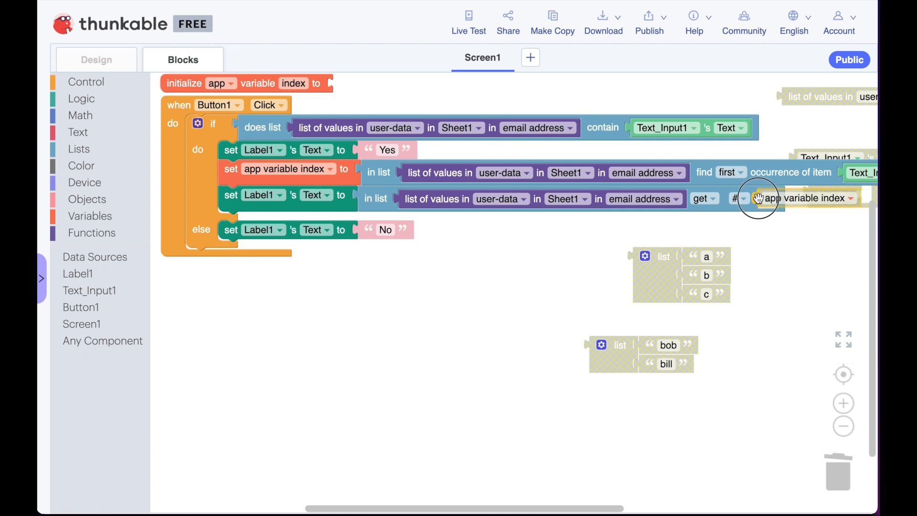
left_click(805, 198)
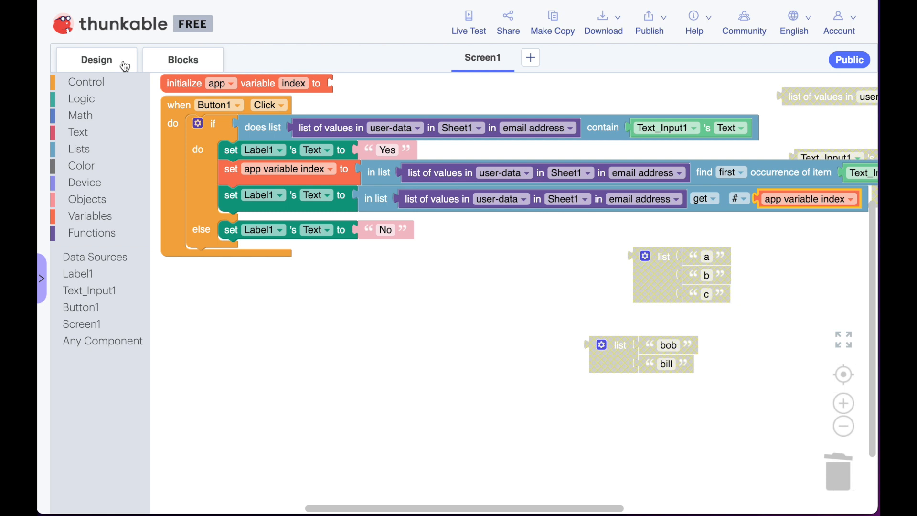
left_click(96, 60)
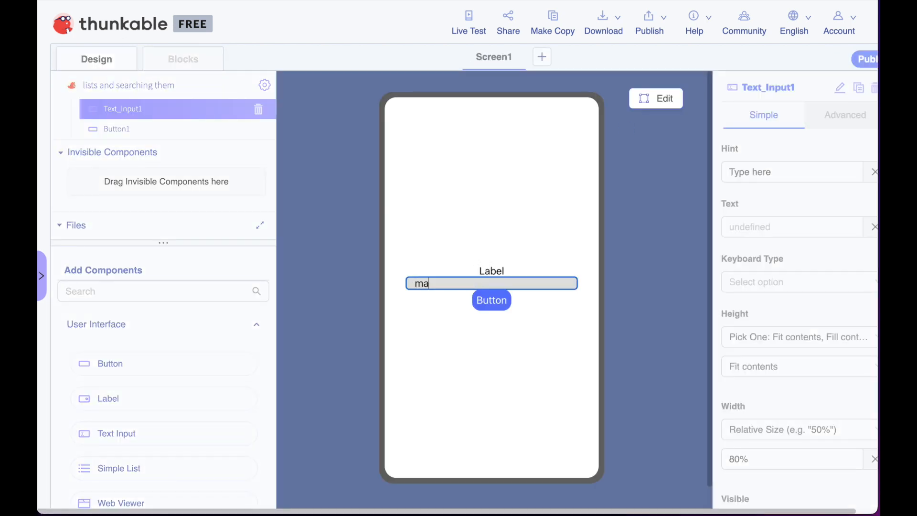
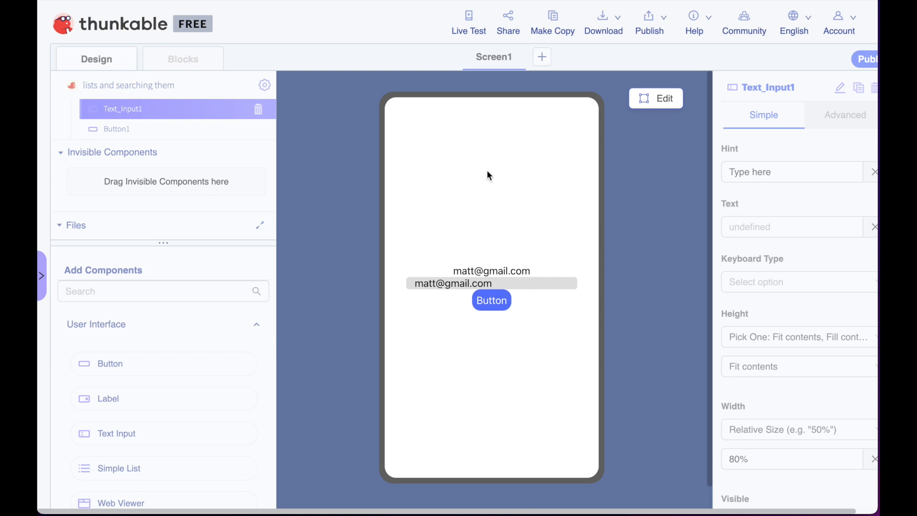
mouse_move(495, 318)
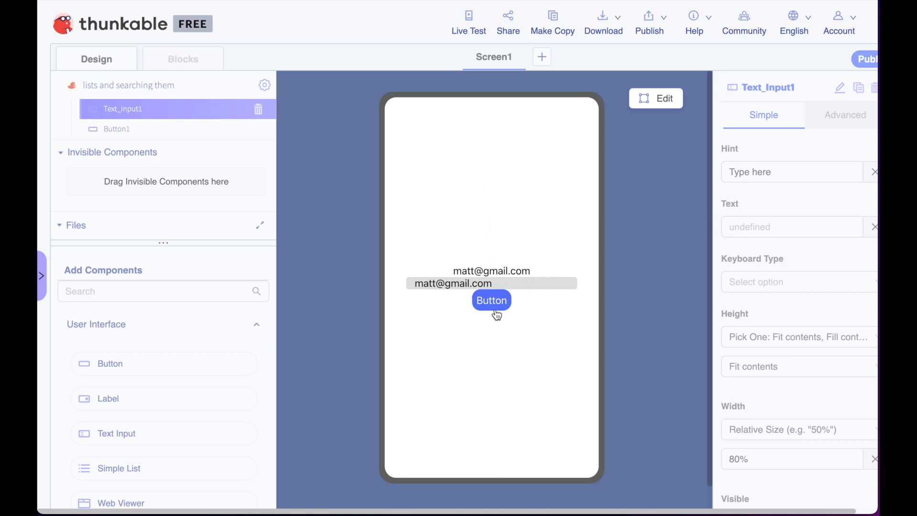
mouse_move(671, 107)
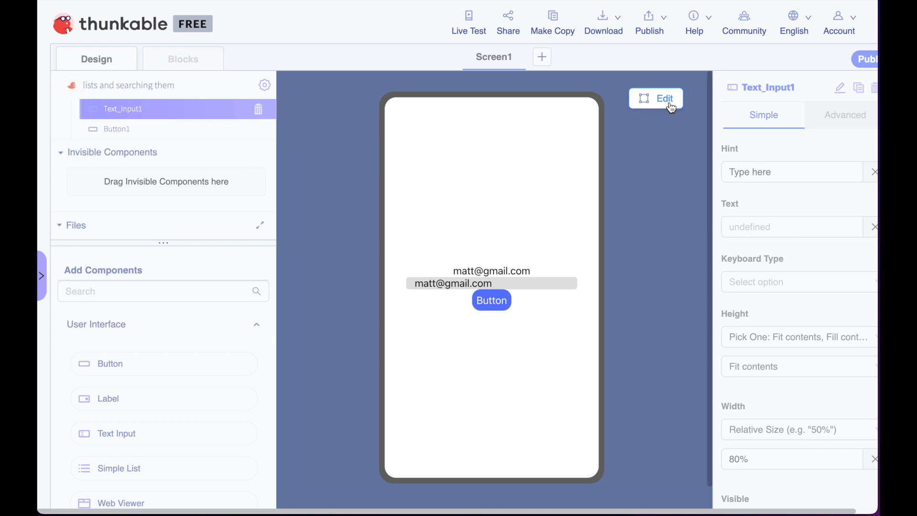
left_click(182, 59)
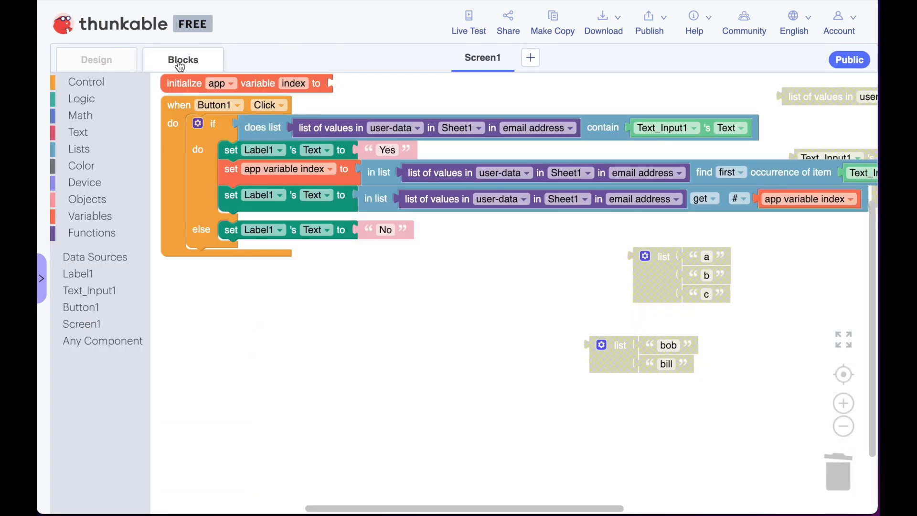
Switch the lookup column to password and preview with a gmail address
left_click(644, 199)
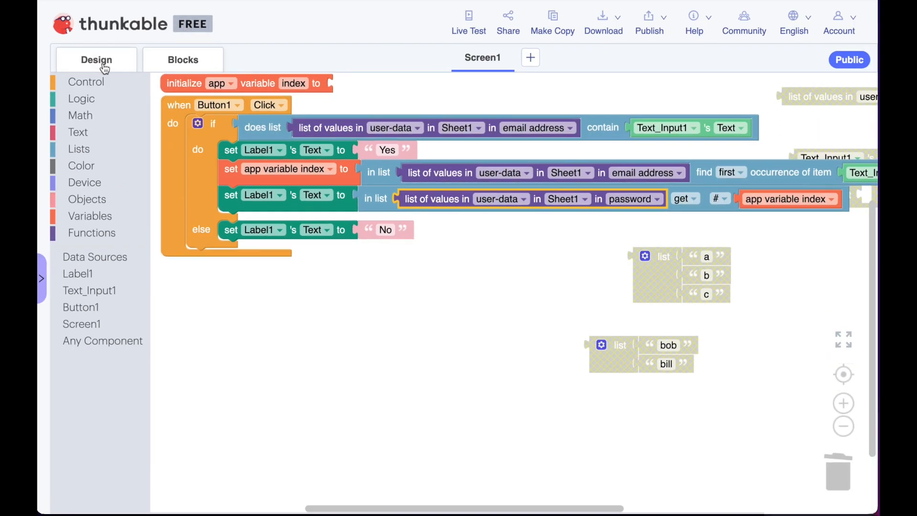
left_click(96, 59)
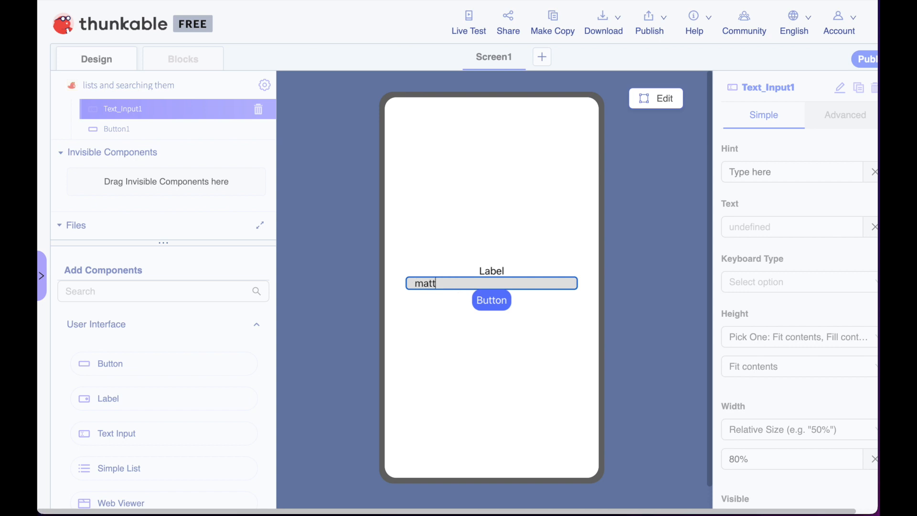
type("@gmaill")
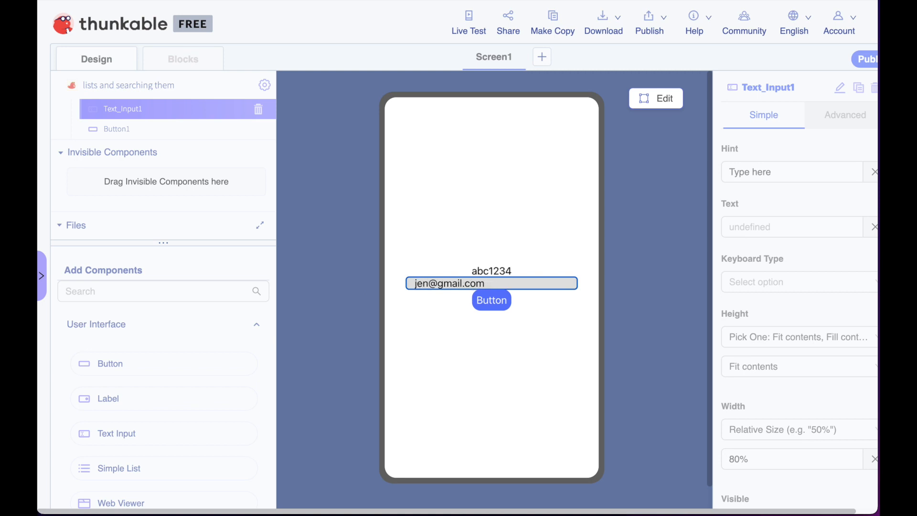
left_click(491, 301)
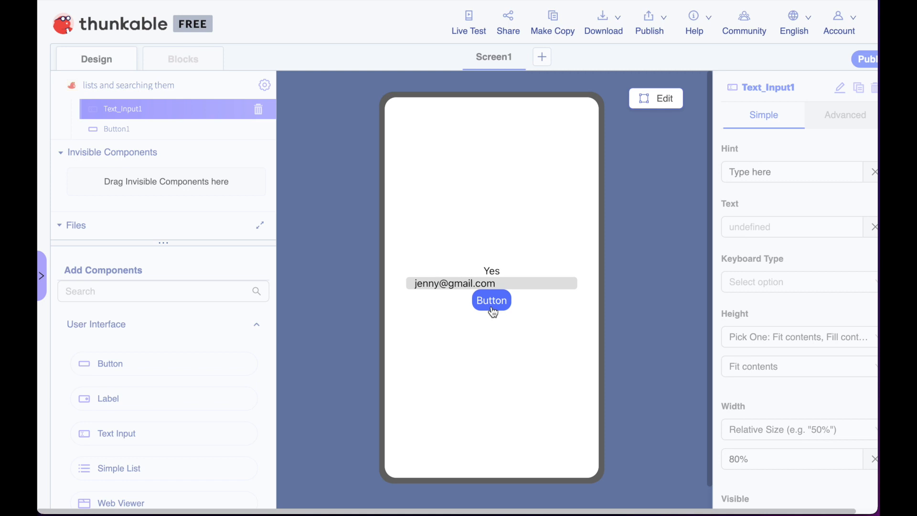
left_click(491, 300)
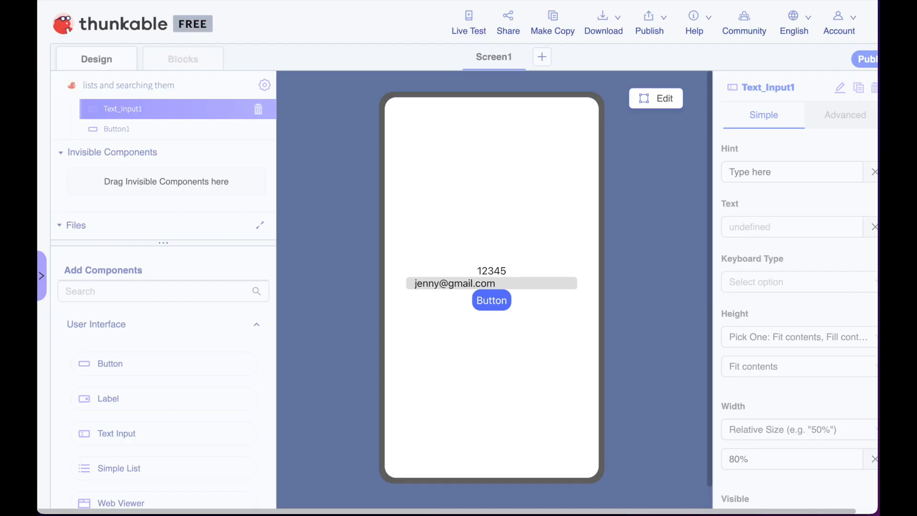
left_click(491, 283)
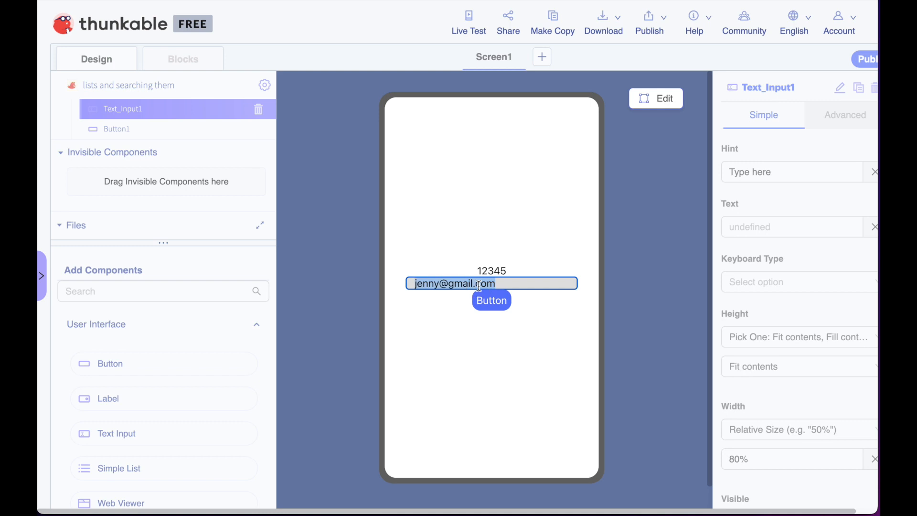
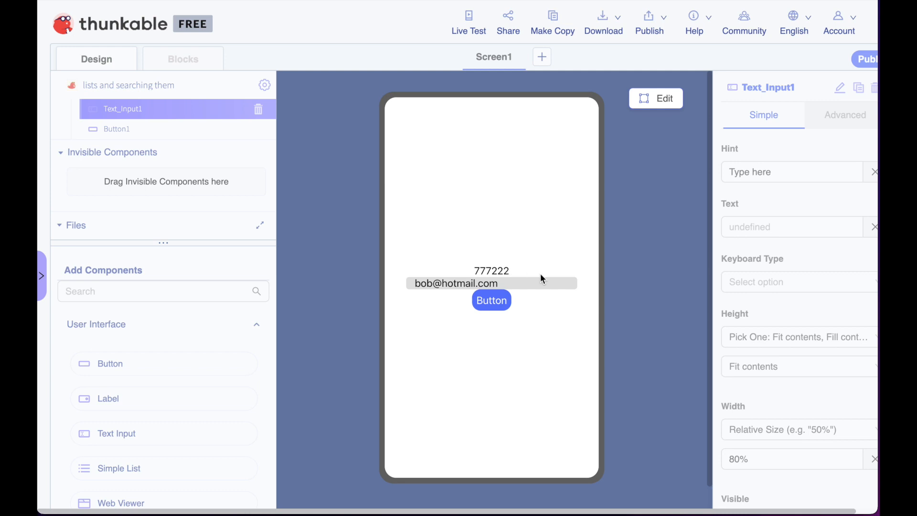
mouse_move(559, 153)
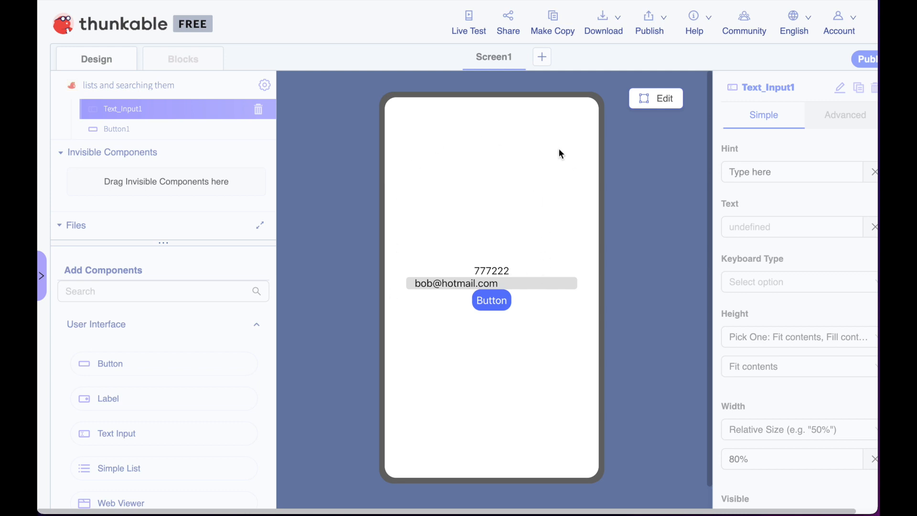
mouse_move(363, 287)
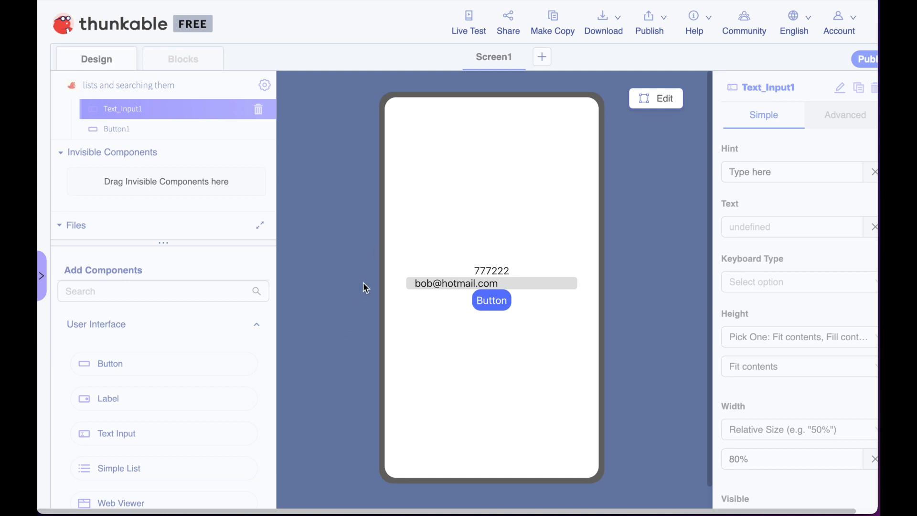
mouse_move(451, 269)
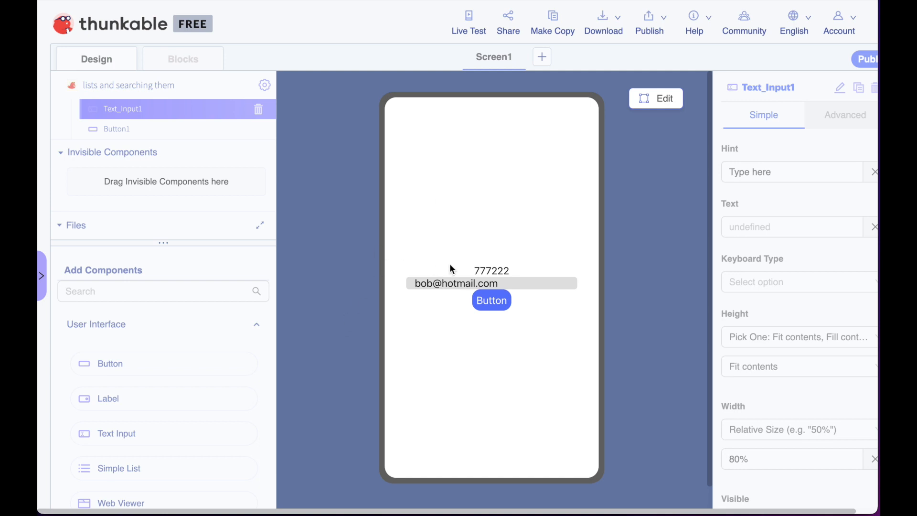
mouse_move(519, 361)
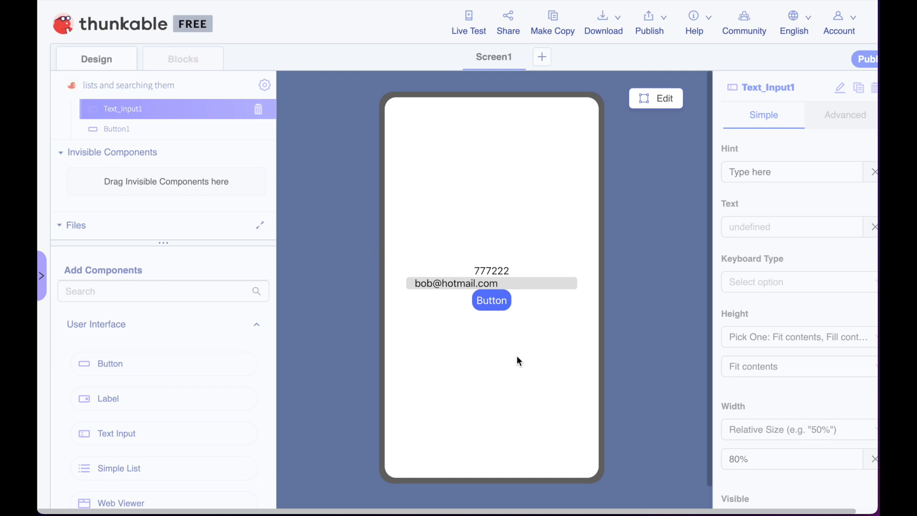
mouse_move(499, 271)
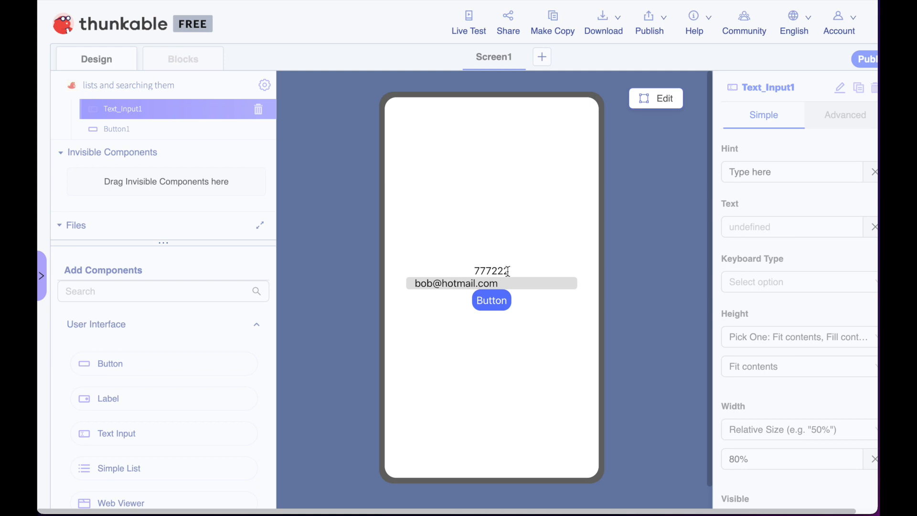
mouse_move(519, 354)
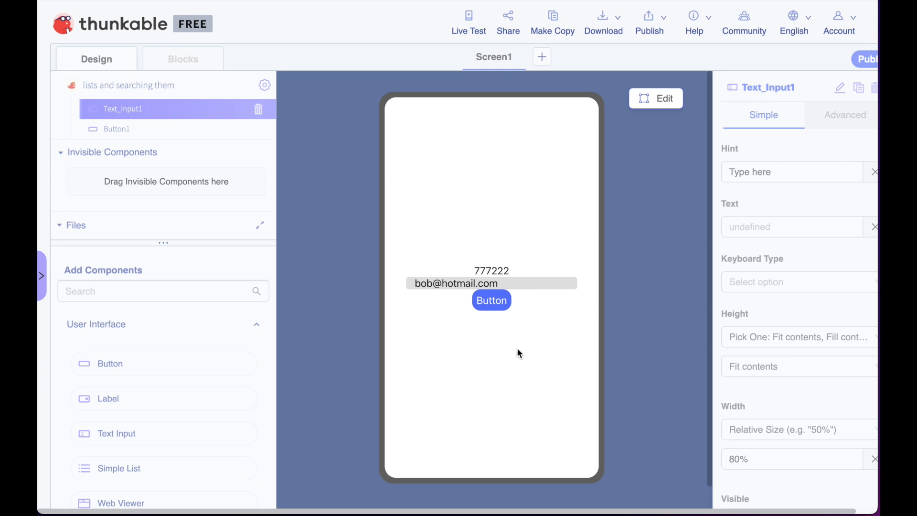